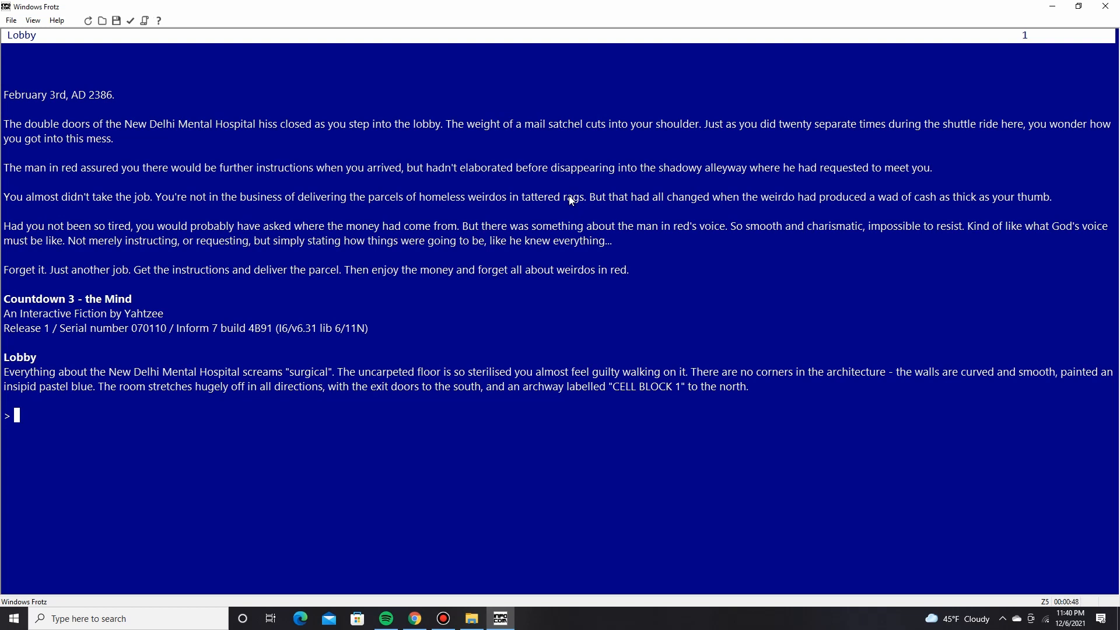
{"action": "mouse_move", "coordinate": [836, 281]}
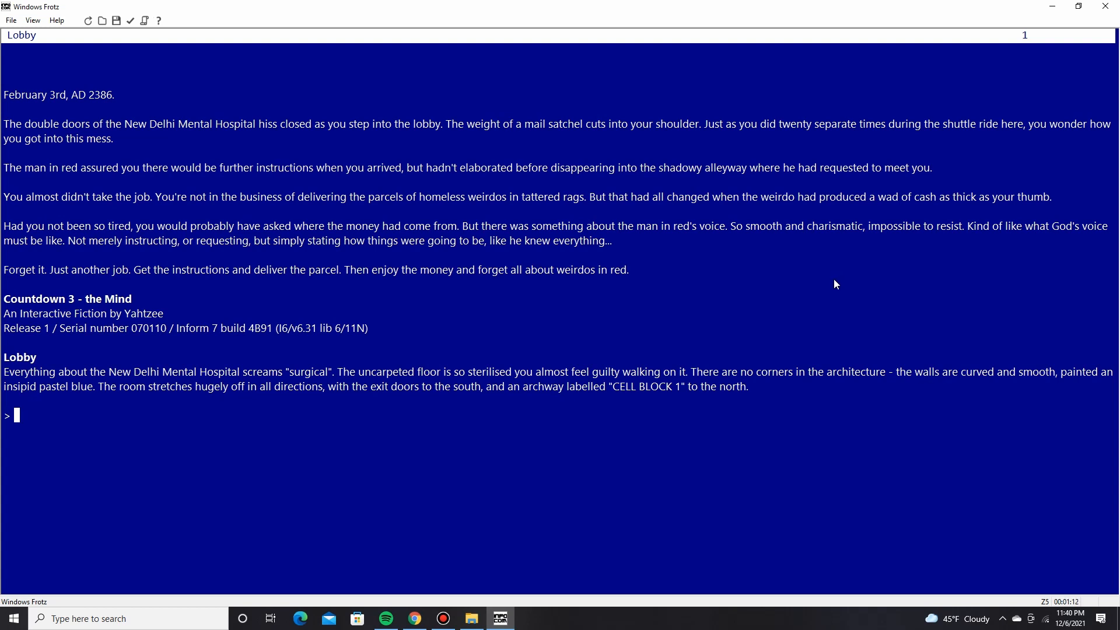
{"action": "mouse_move", "coordinate": [780, 293]}
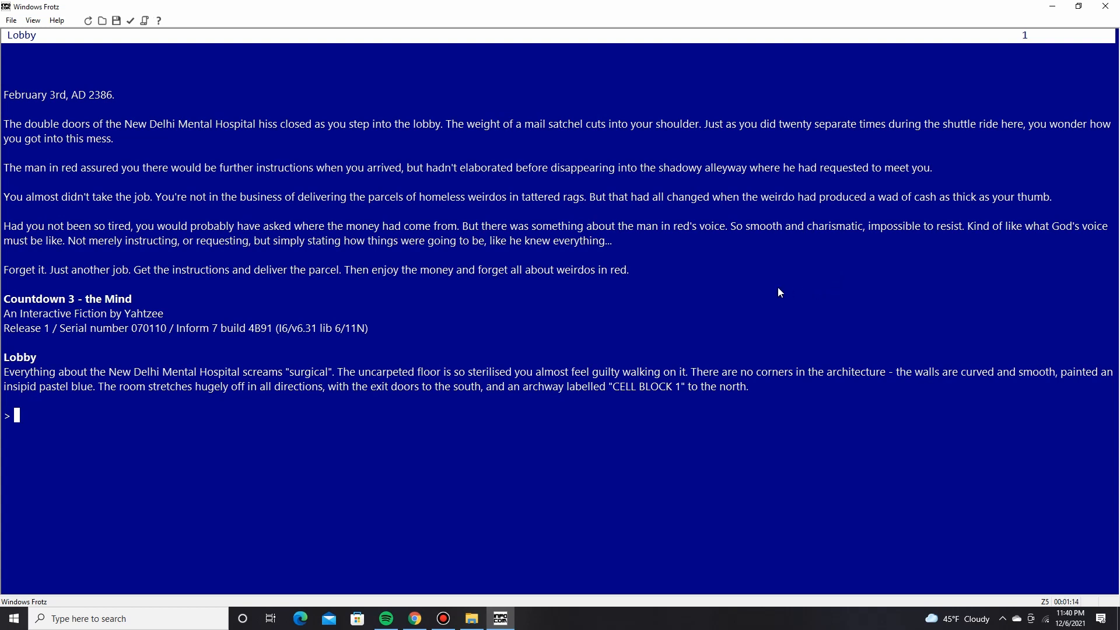
{"action": "mouse_move", "coordinate": [767, 290]}
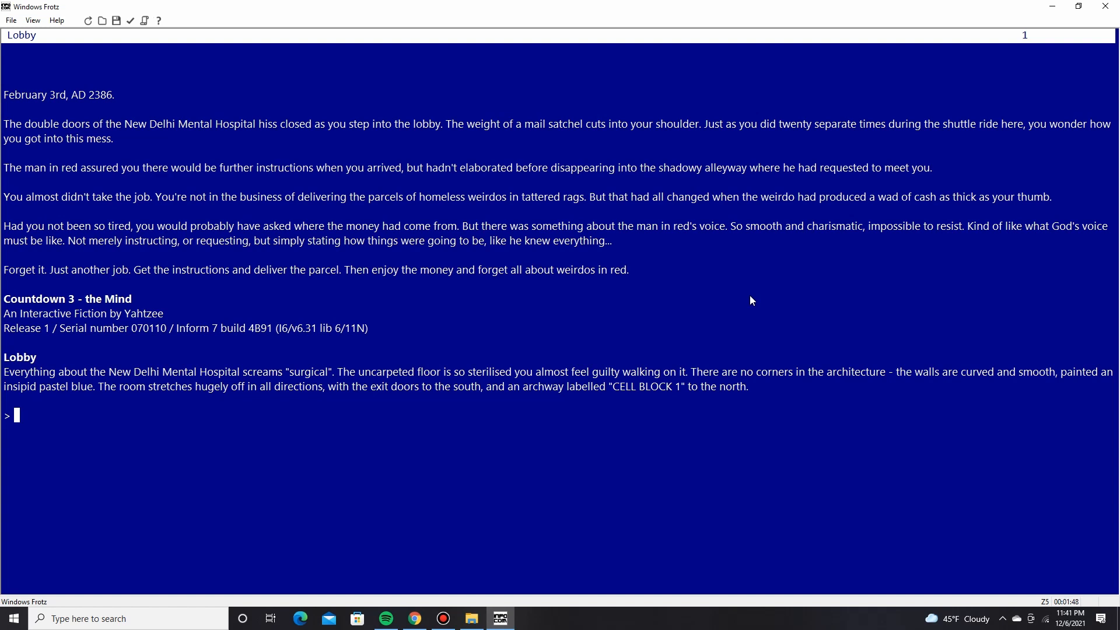
{"action": "mouse_move", "coordinate": [556, 534]}
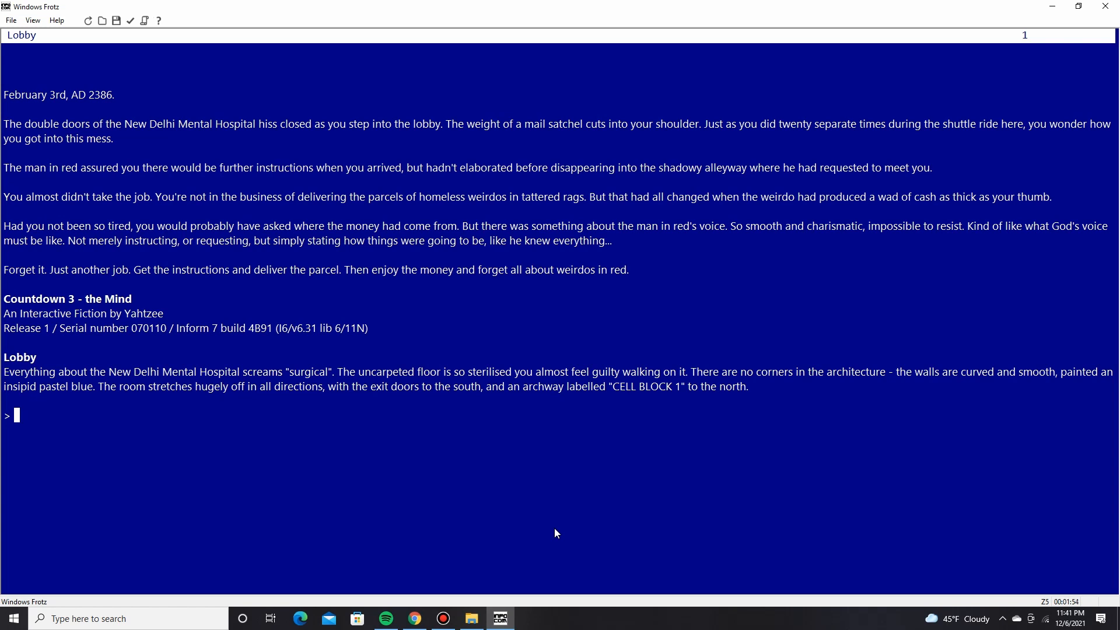
Try north, examine the parcel, then try leaving south from the hospital lobby.
{"action": "type", "text": "n"}
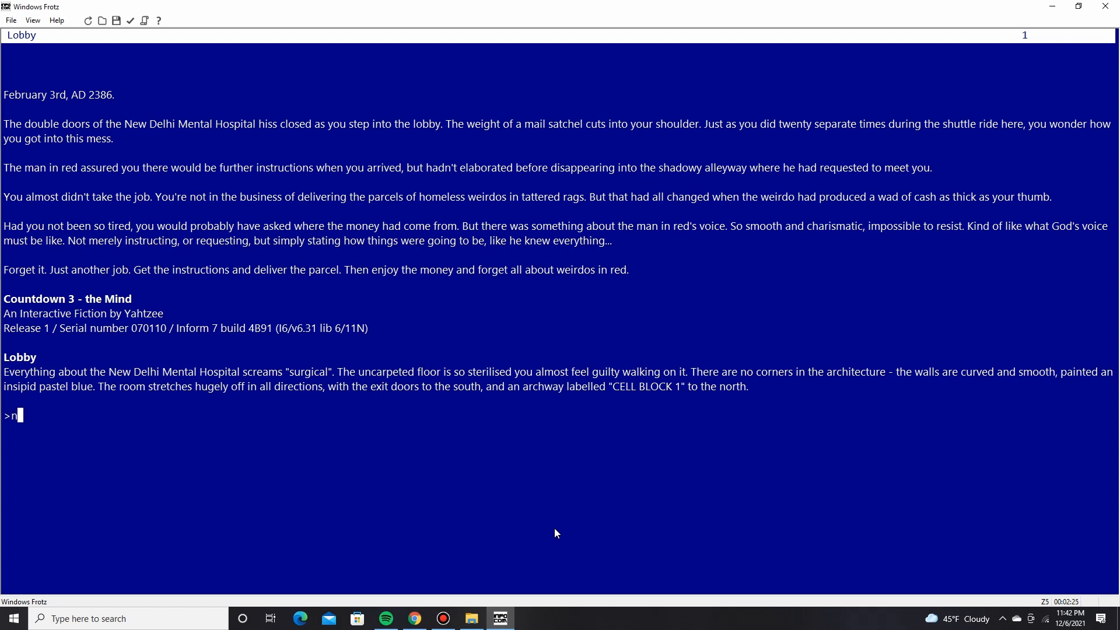
{"action": "key", "text": "Return"}
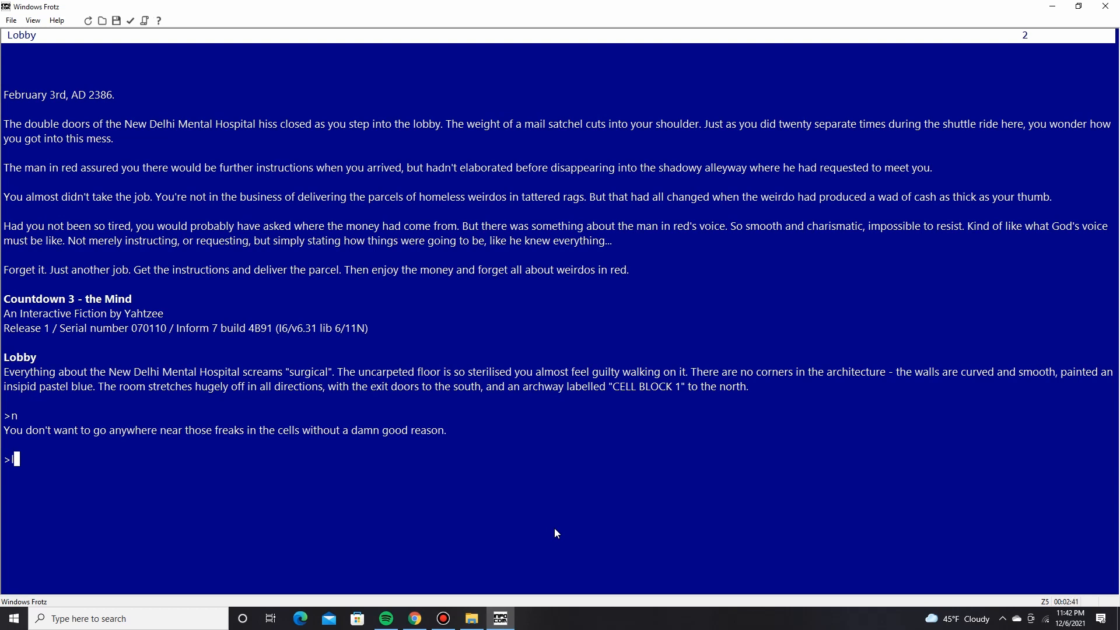
{"action": "type", "text": "look at par"}
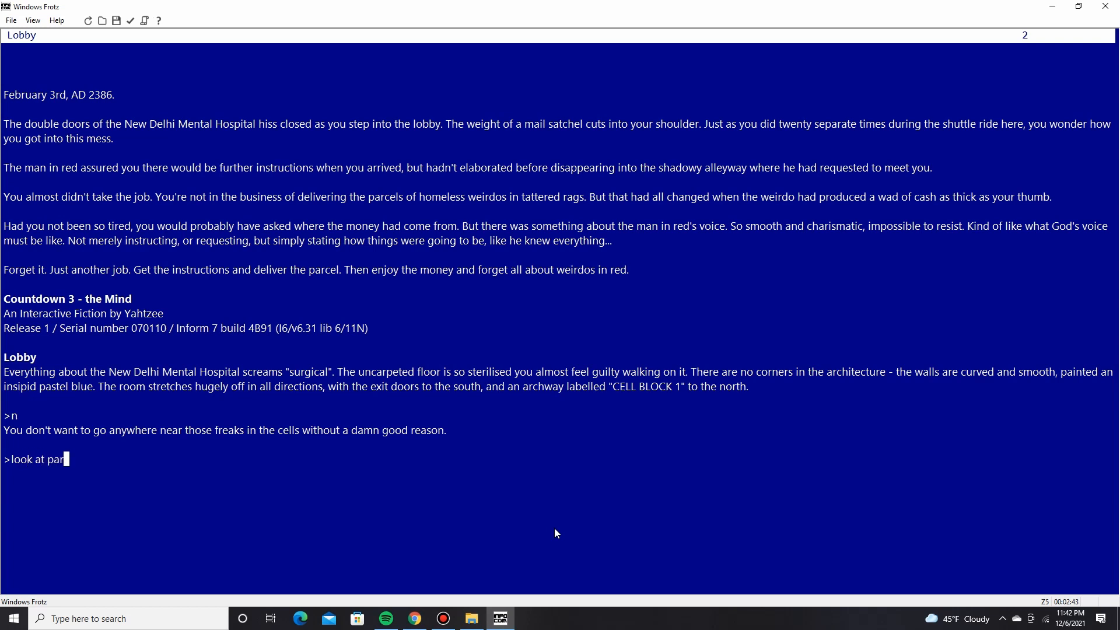
{"action": "key", "text": "Return"}
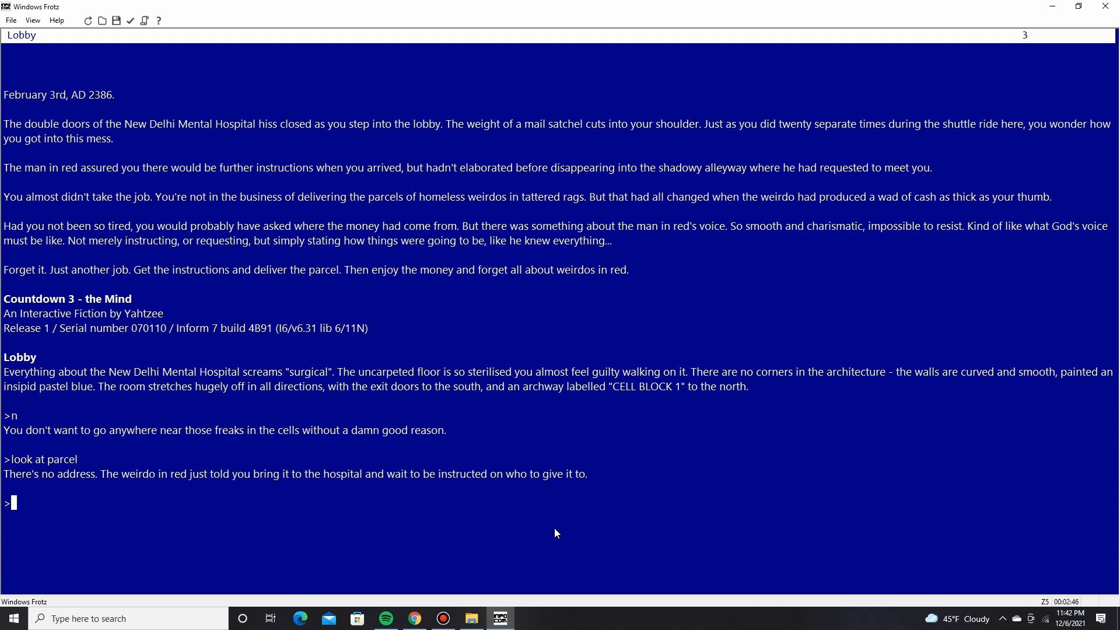
{"action": "type", "text": "s"}
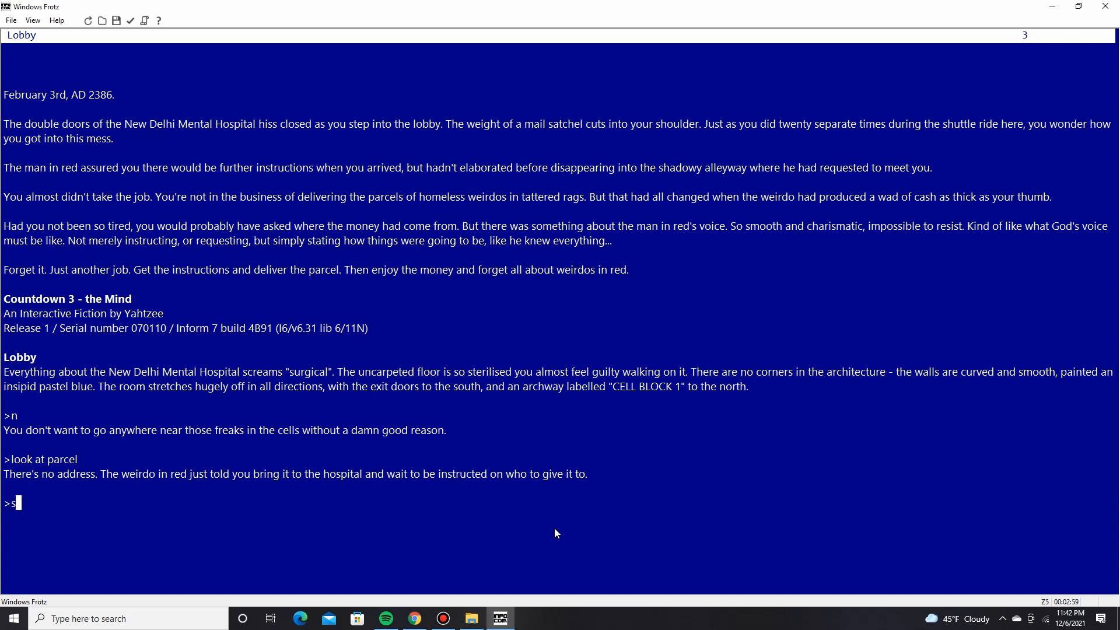
{"action": "key", "text": "Return"}
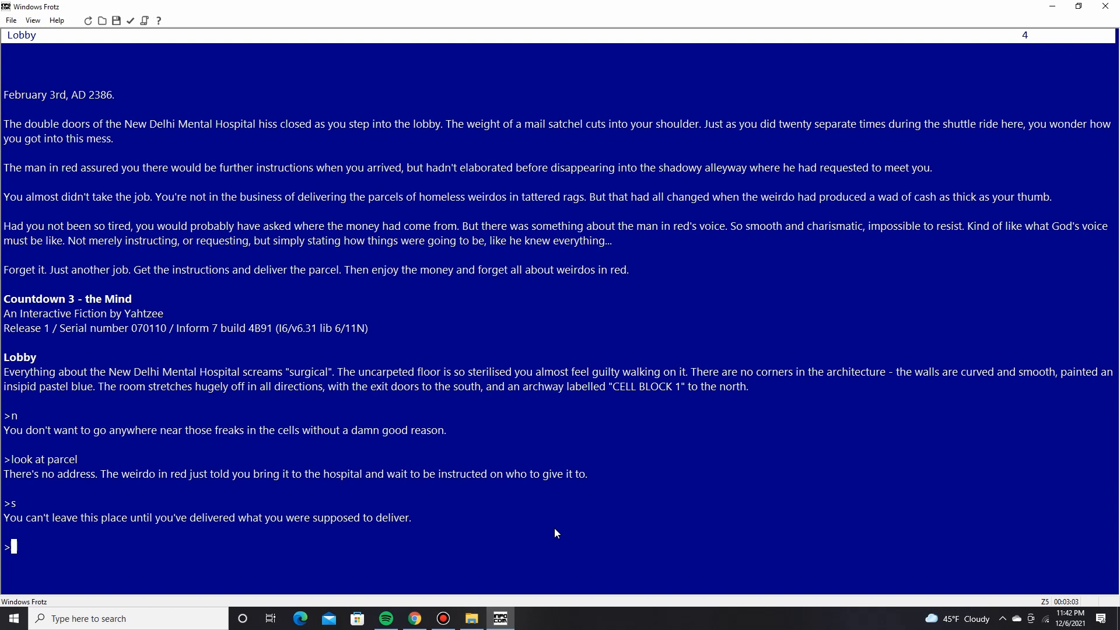
Wait a turn, look around the lobby, then walk east to Outside The Elevator.
{"action": "type", "text": "wait"}
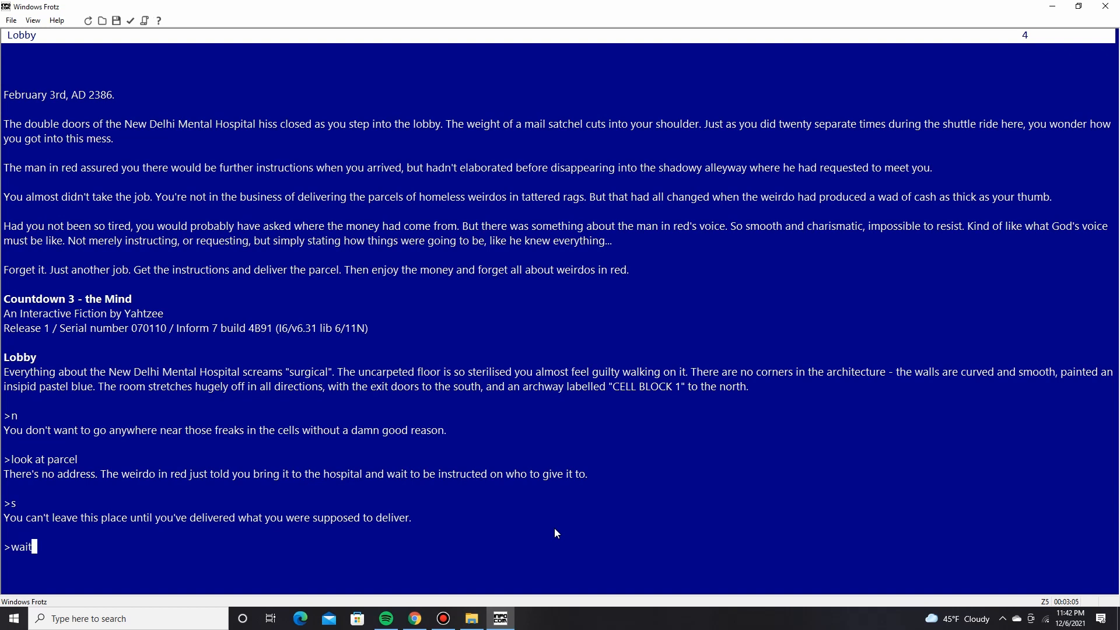
{"action": "key", "text": "Return"}
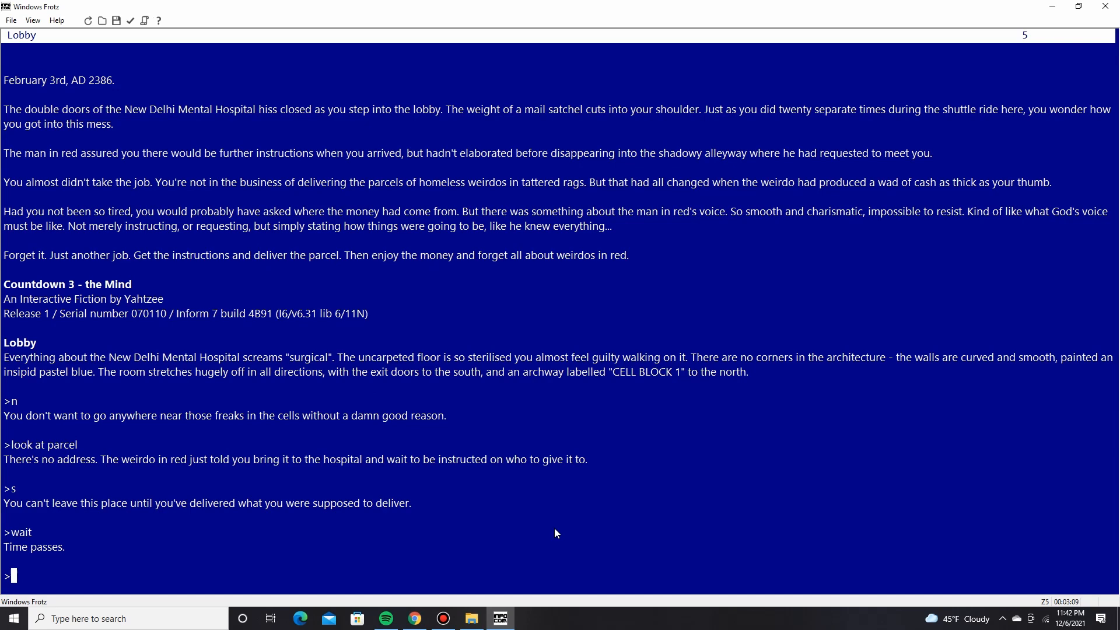
{"action": "type", "text": "look"}
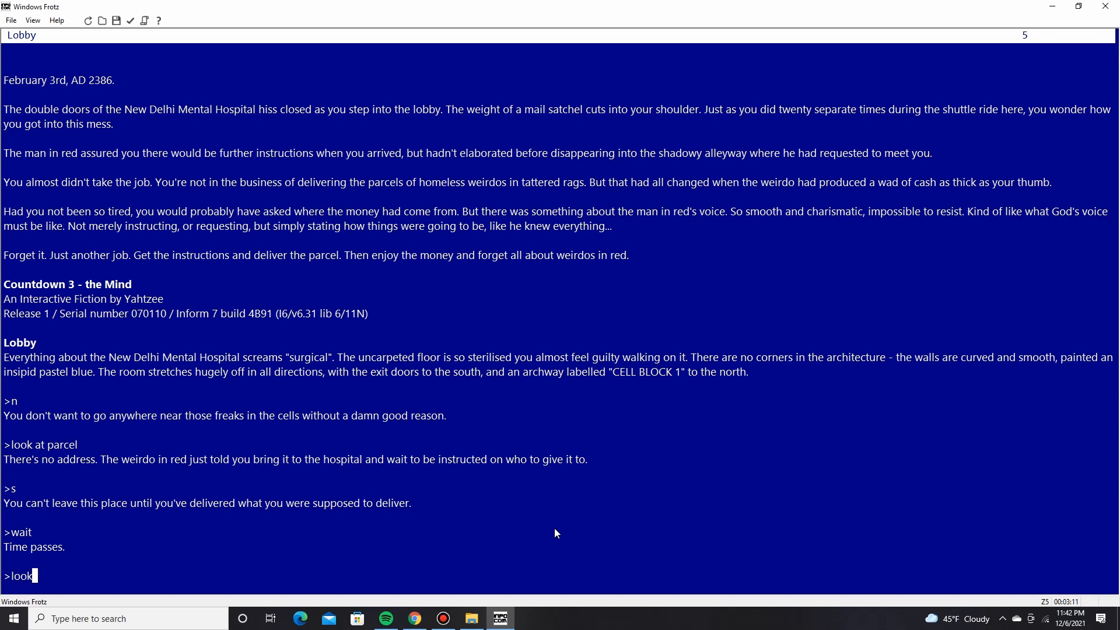
{"action": "key", "text": "Return"}
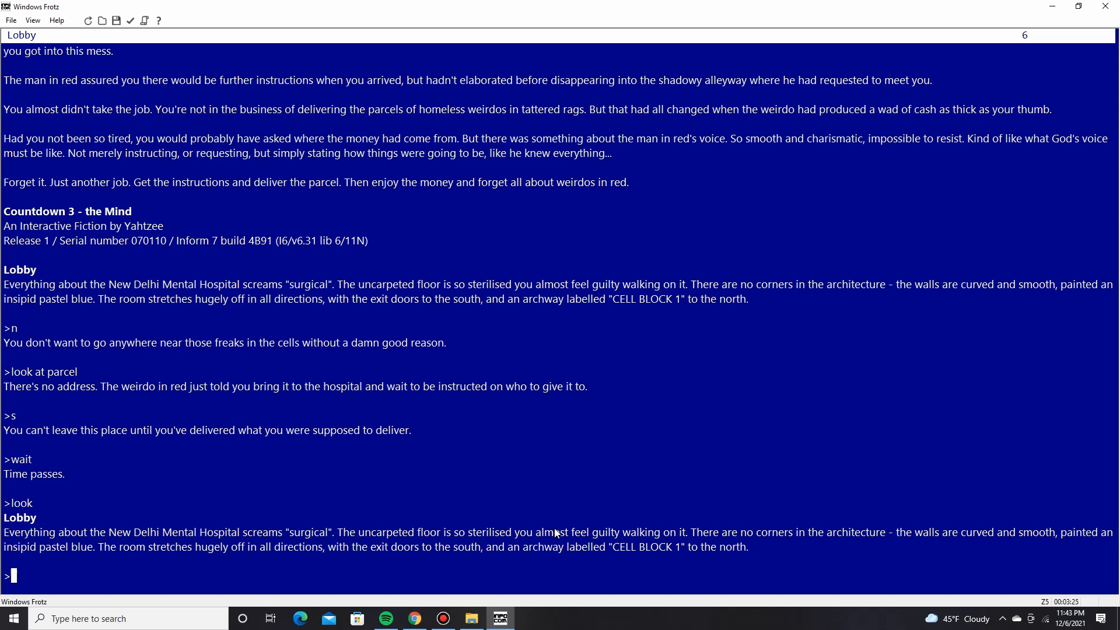
{"action": "type", "text": "e"}
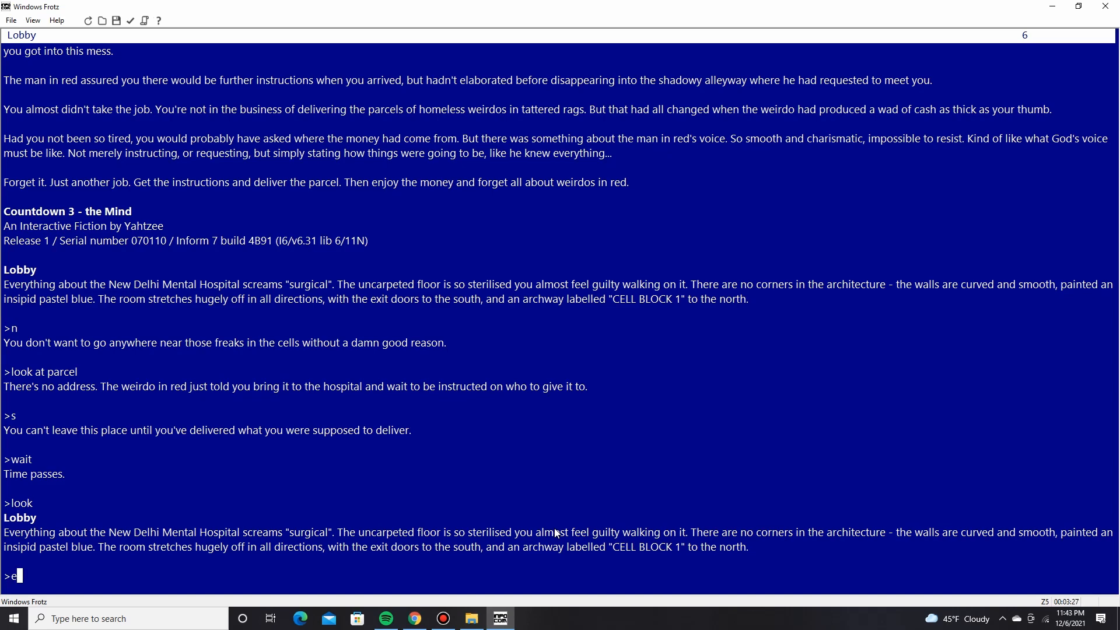
{"action": "key", "text": "Return"}
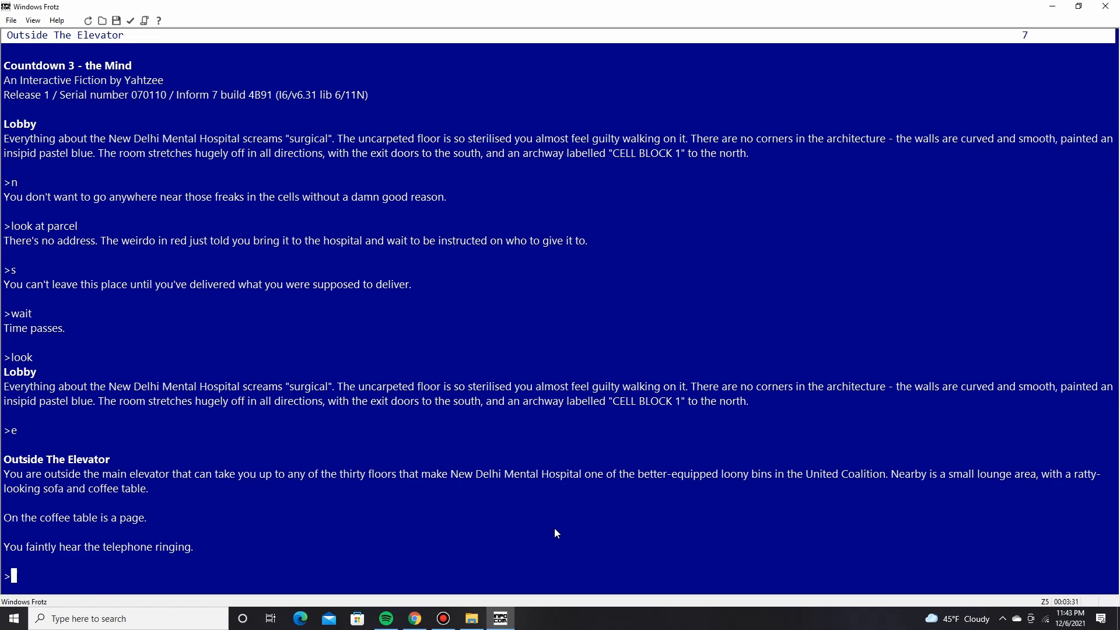
Take the page from the coffee table outside the elevator.
{"action": "type", "text": "take p"}
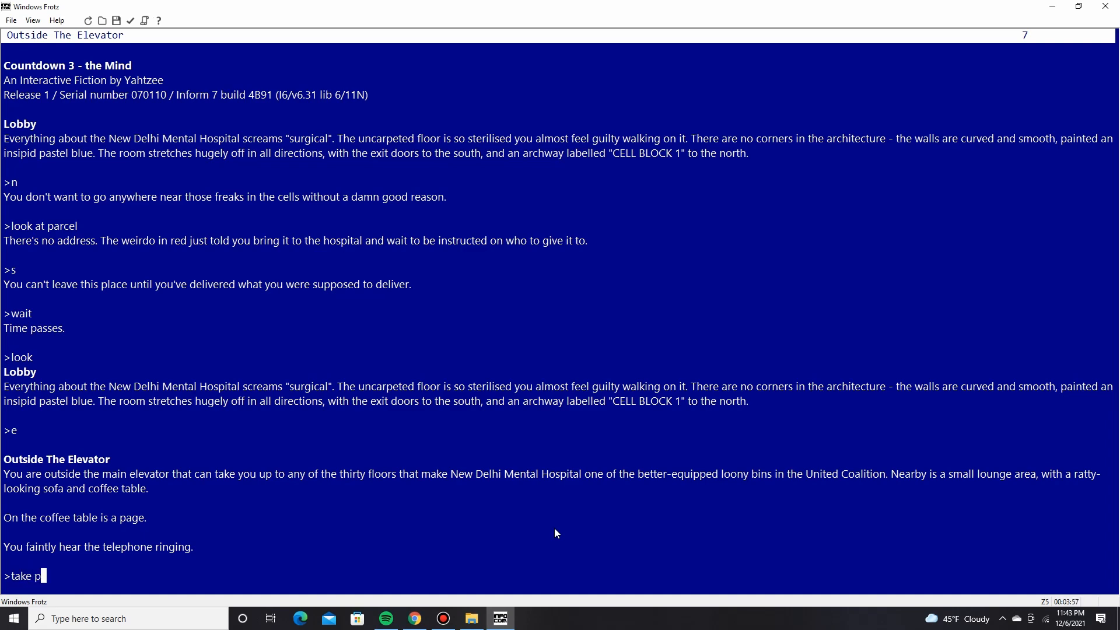
{"action": "key", "text": "Return"}
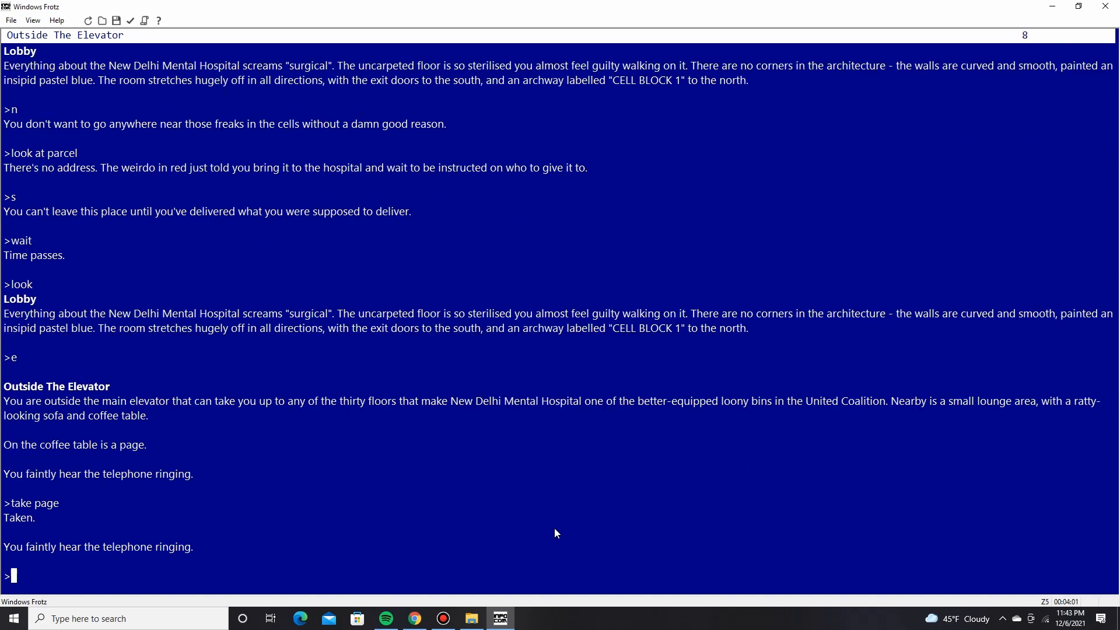
Read the page, revealing The Book of the Bridge chapter 3, and begin 'answer phone'.
{"action": "type", "text": "read page"}
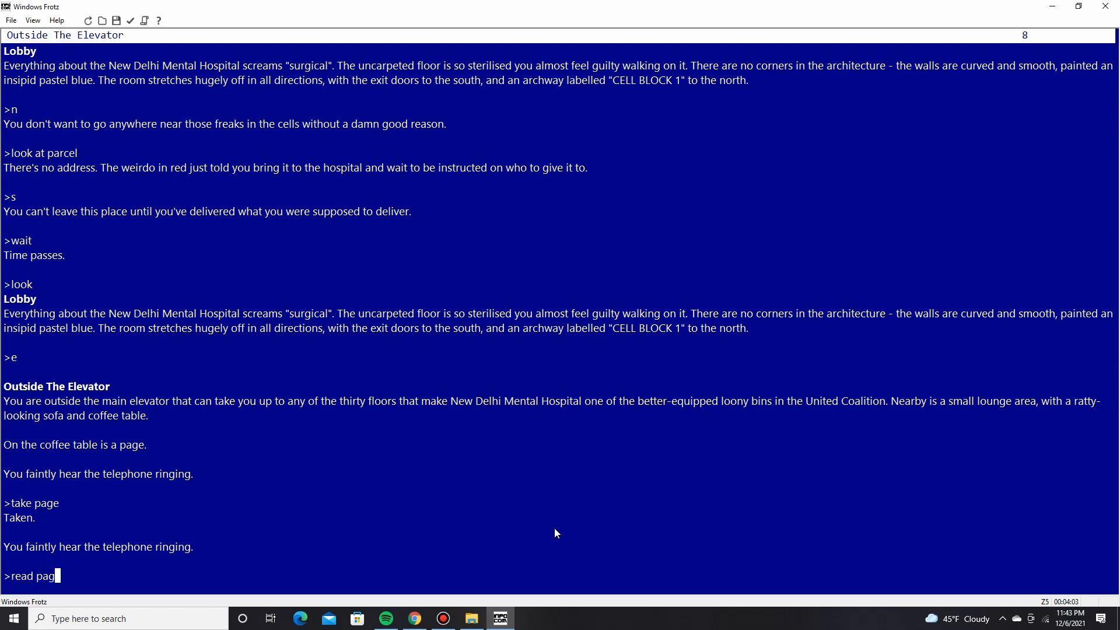
{"action": "key", "text": "Return"}
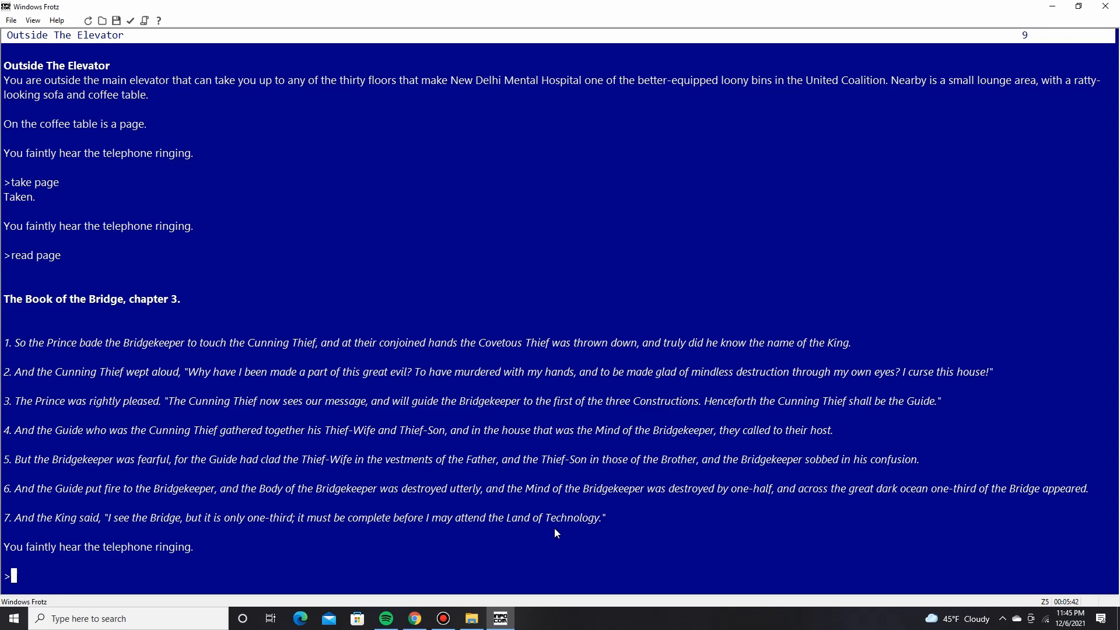
{"action": "type", "text": "ans"}
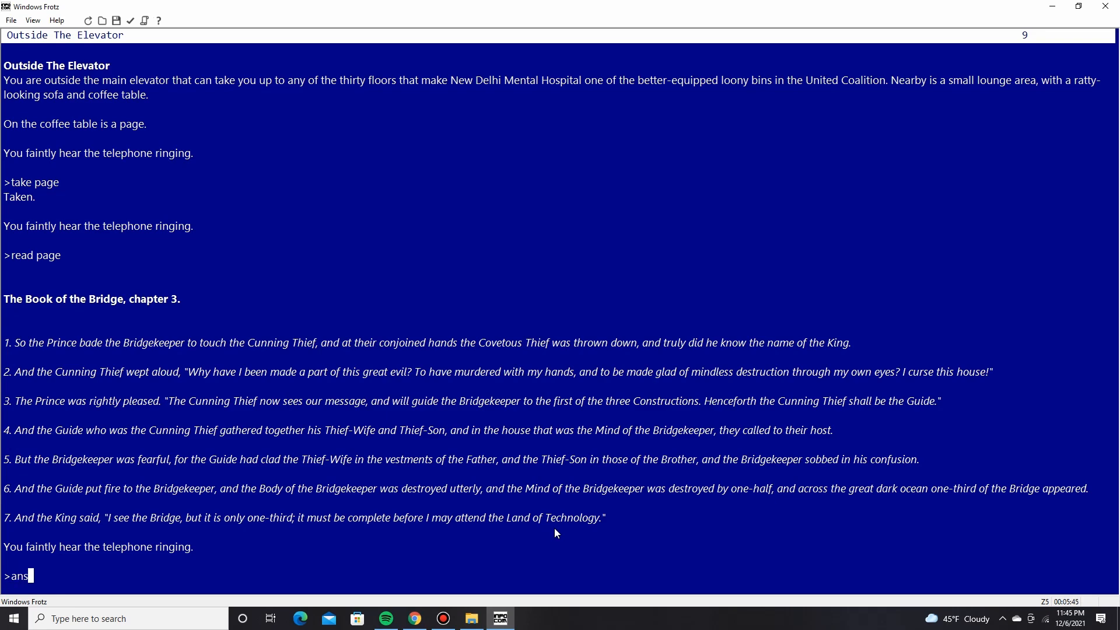
{"action": "type", "text": "wer phone"}
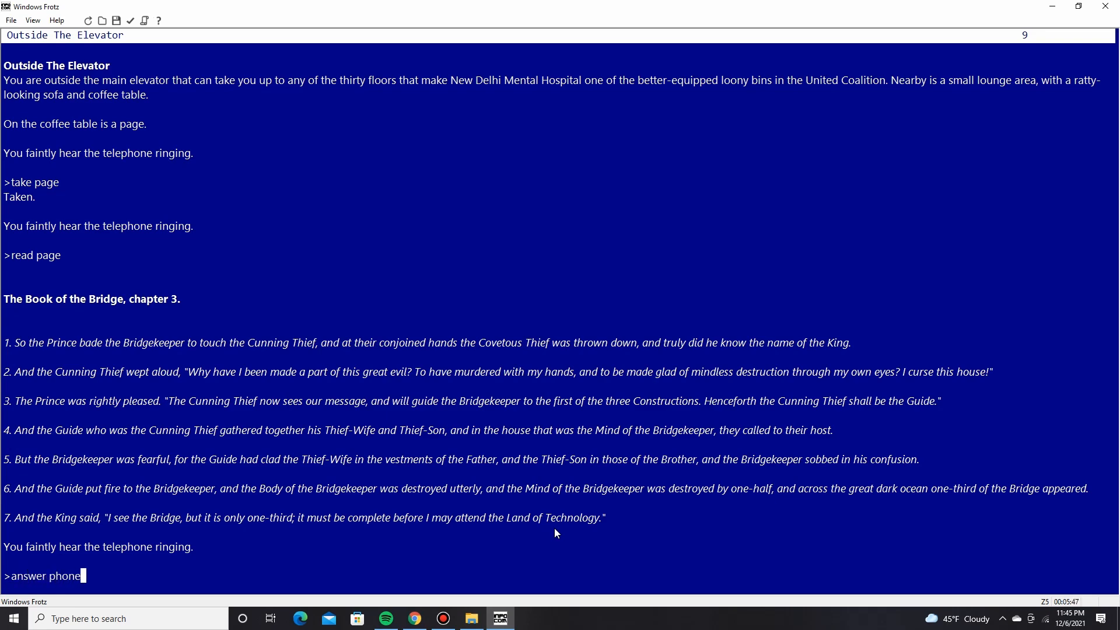
Submit answering the phone with no reply, look around outside the elevator, then try east.
{"action": "key", "text": "Return"}
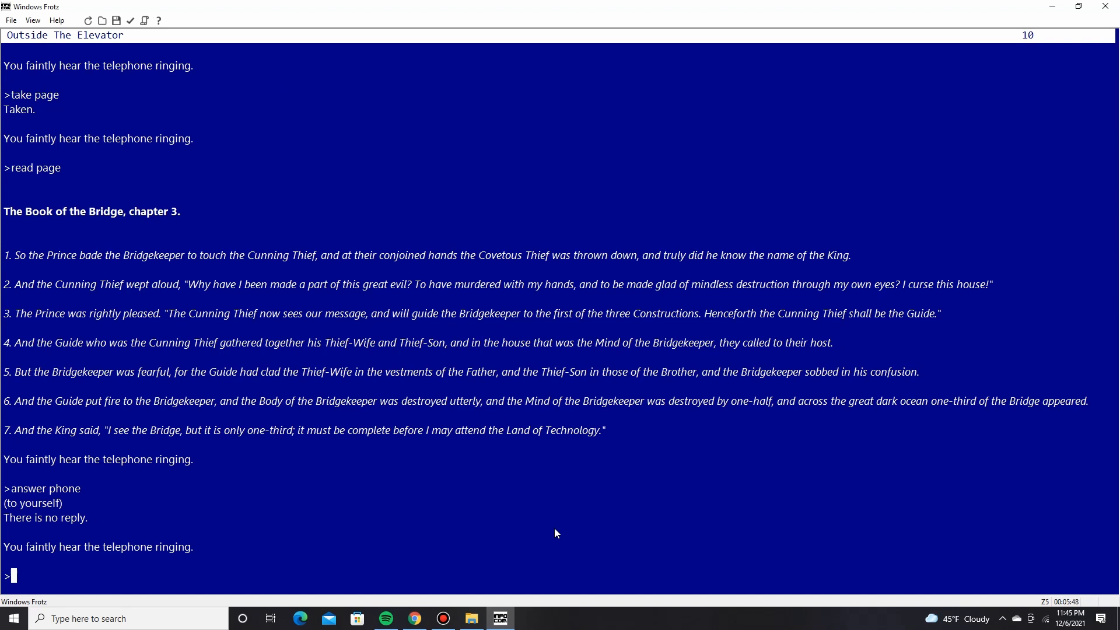
{"action": "type", "text": "lo"}
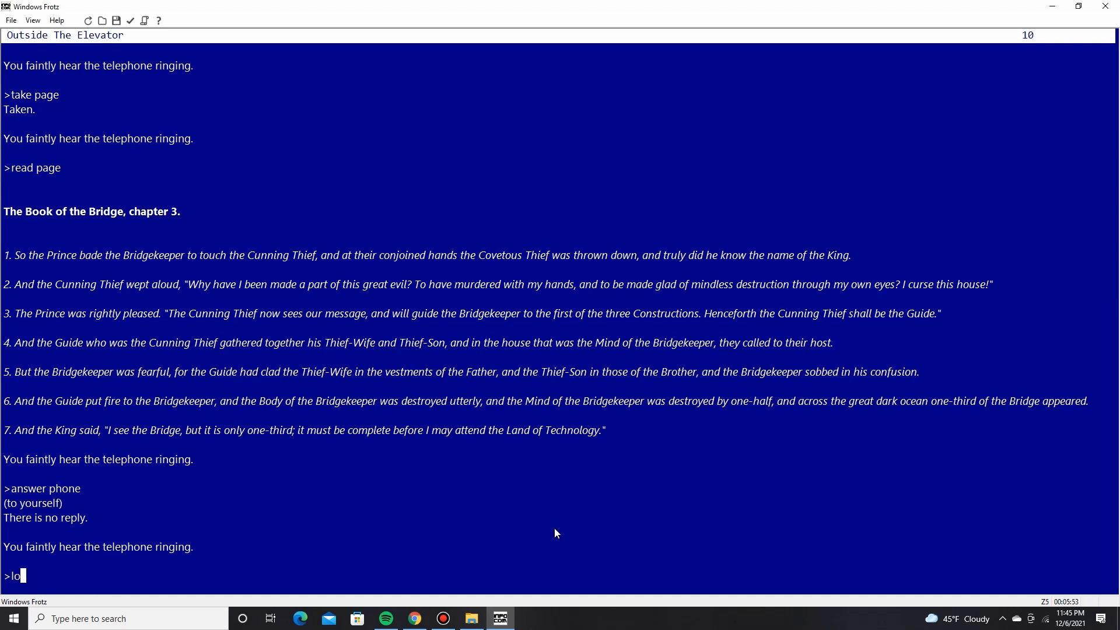
{"action": "key", "text": "Return"}
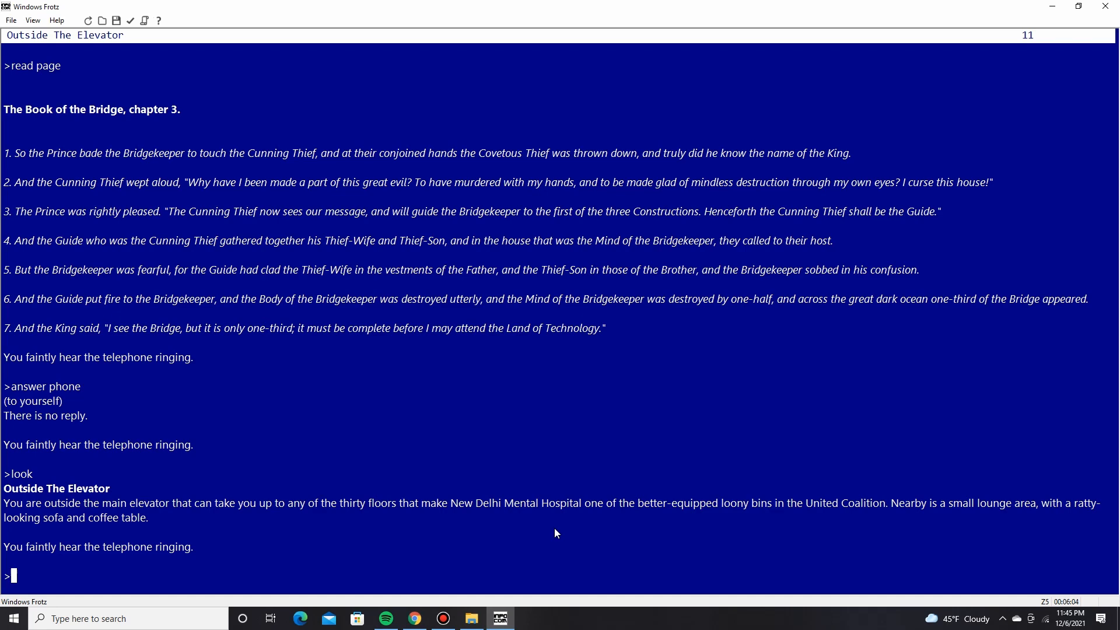
{"action": "type", "text": "e"}
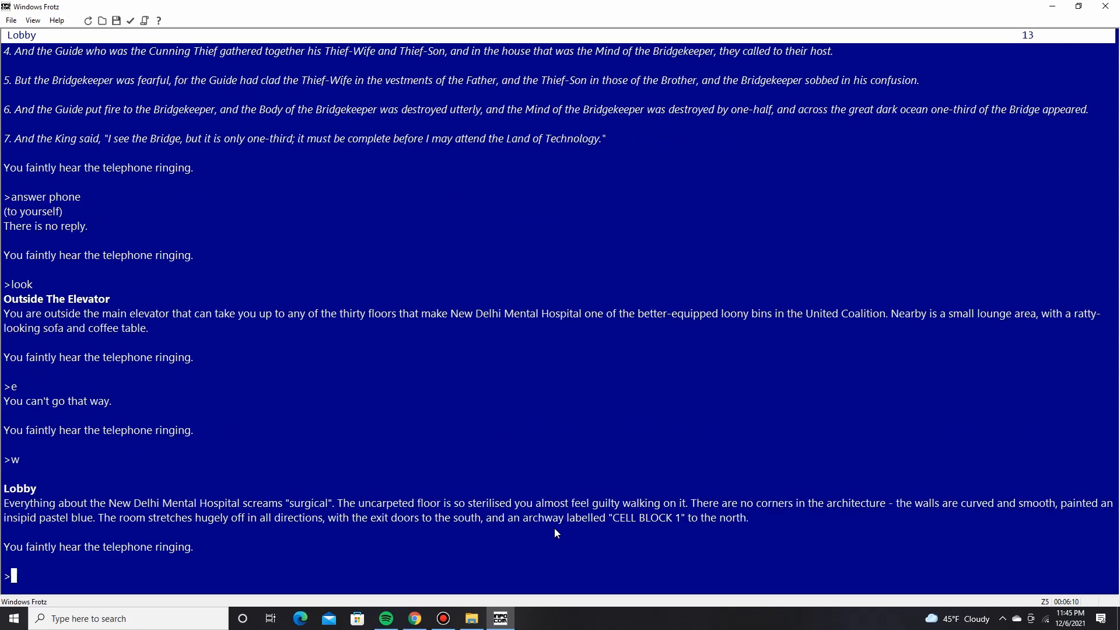
Go west, answer and take the Reception phone, hearing the message about cell 105.
{"action": "type", "text": "w"}
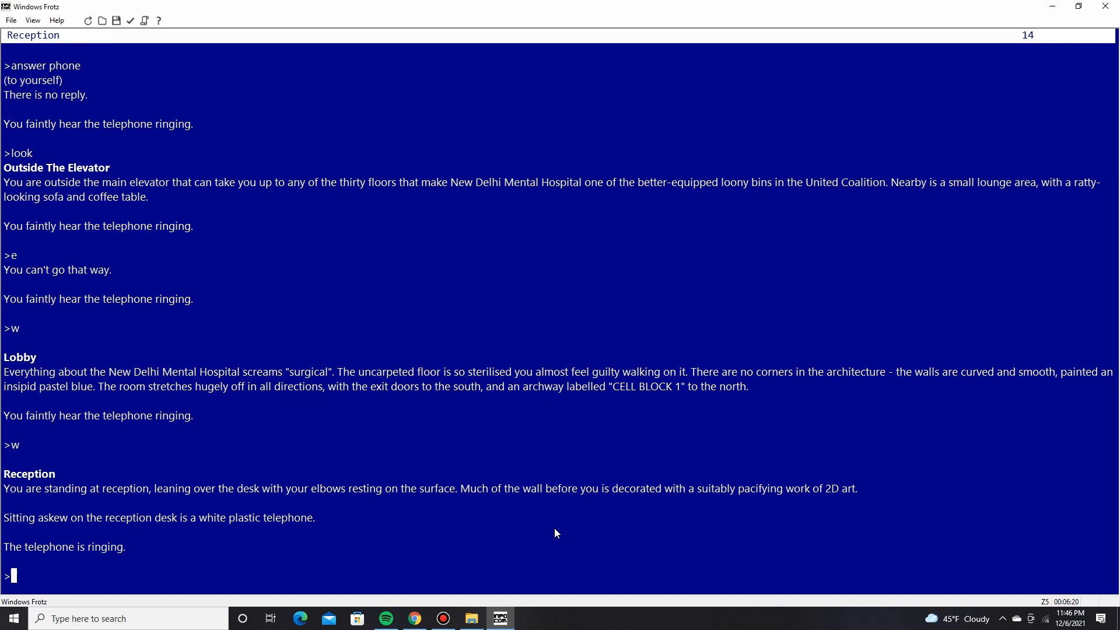
{"action": "type", "text": "ans"}
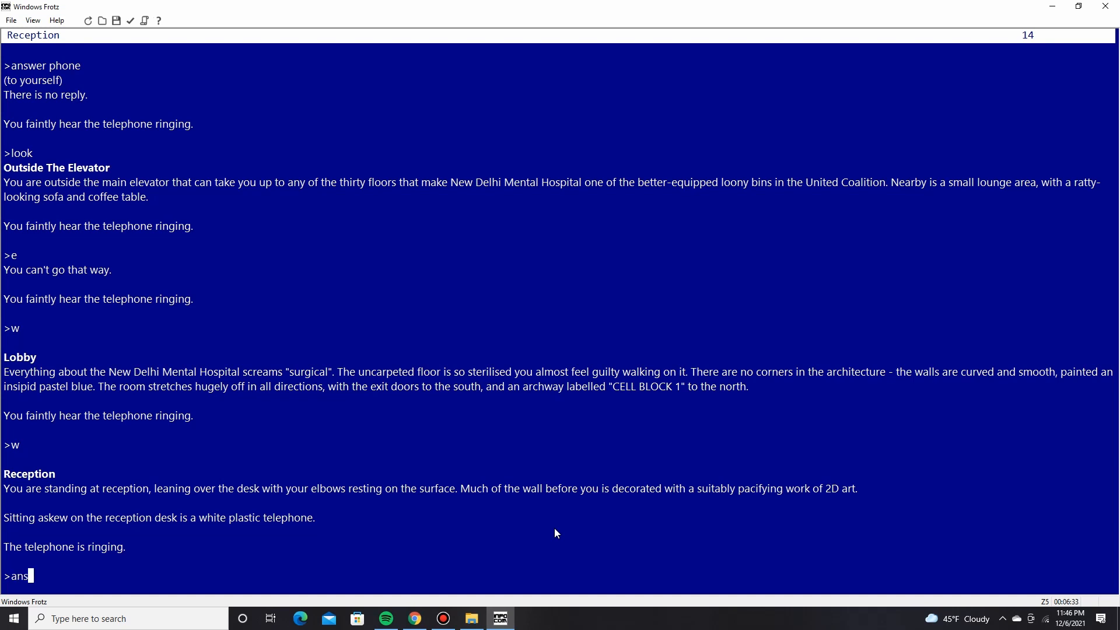
{"action": "type", "text": "wer phone"}
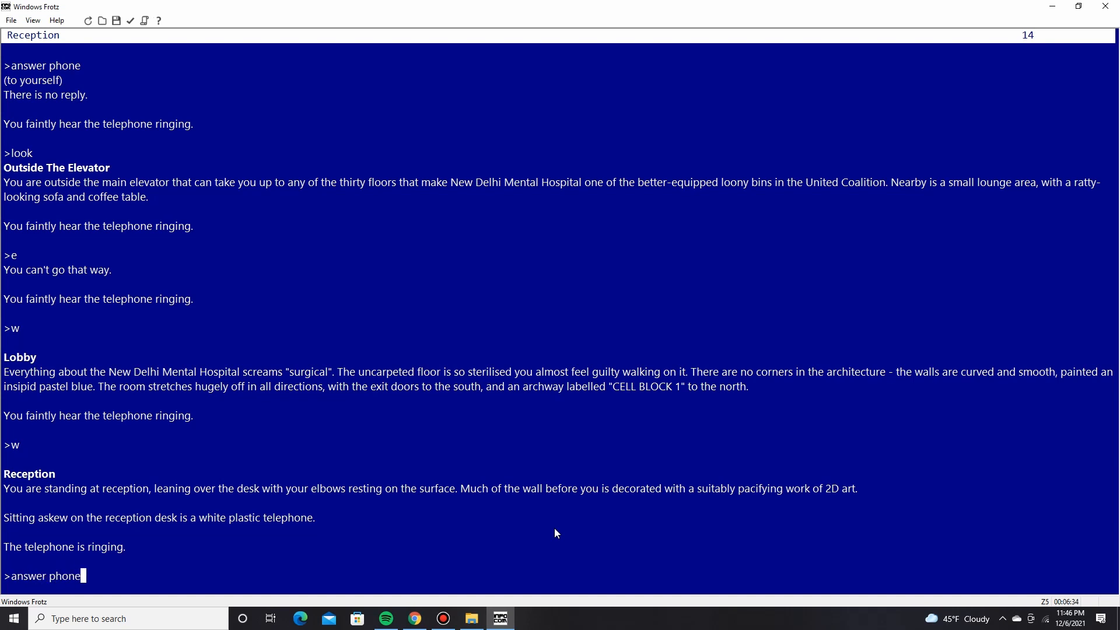
{"action": "key", "text": "Return"}
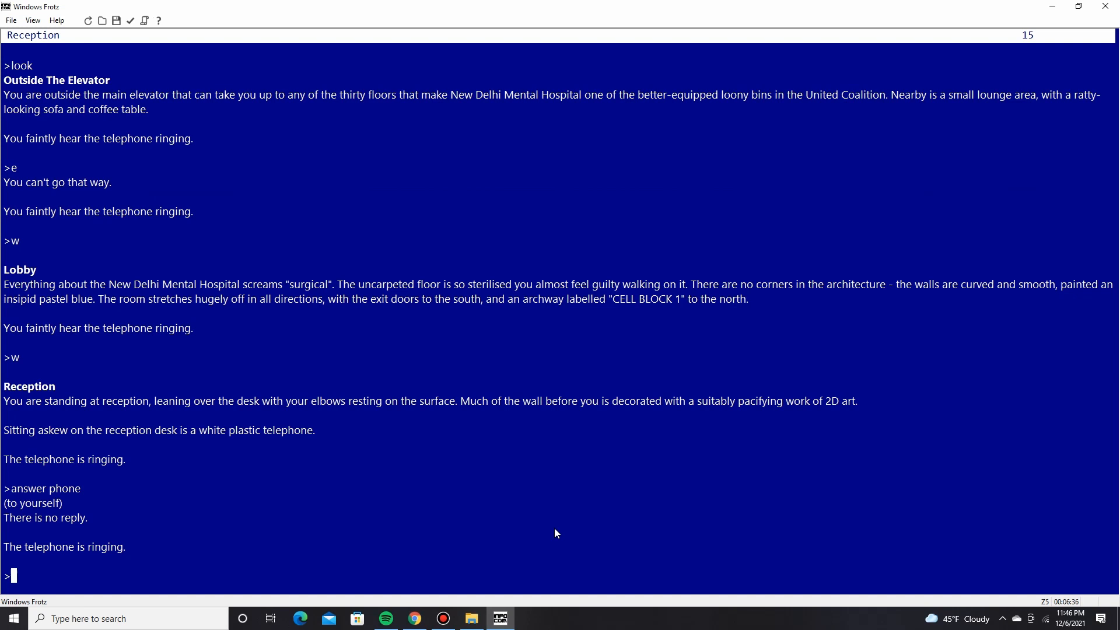
{"action": "type", "text": "take phone"}
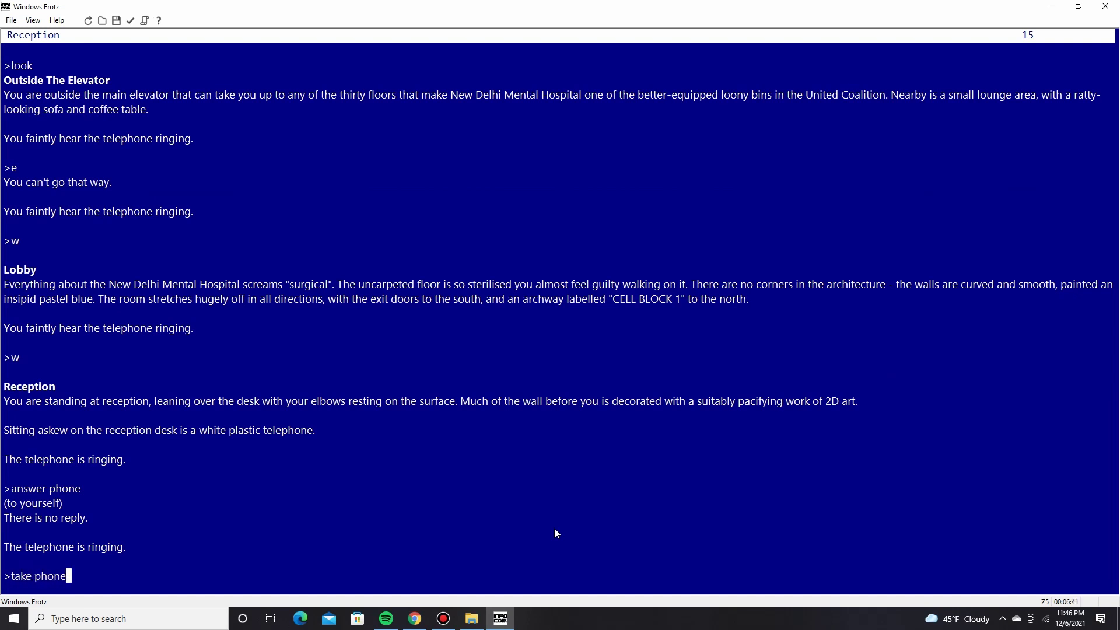
{"action": "key", "text": "Return"}
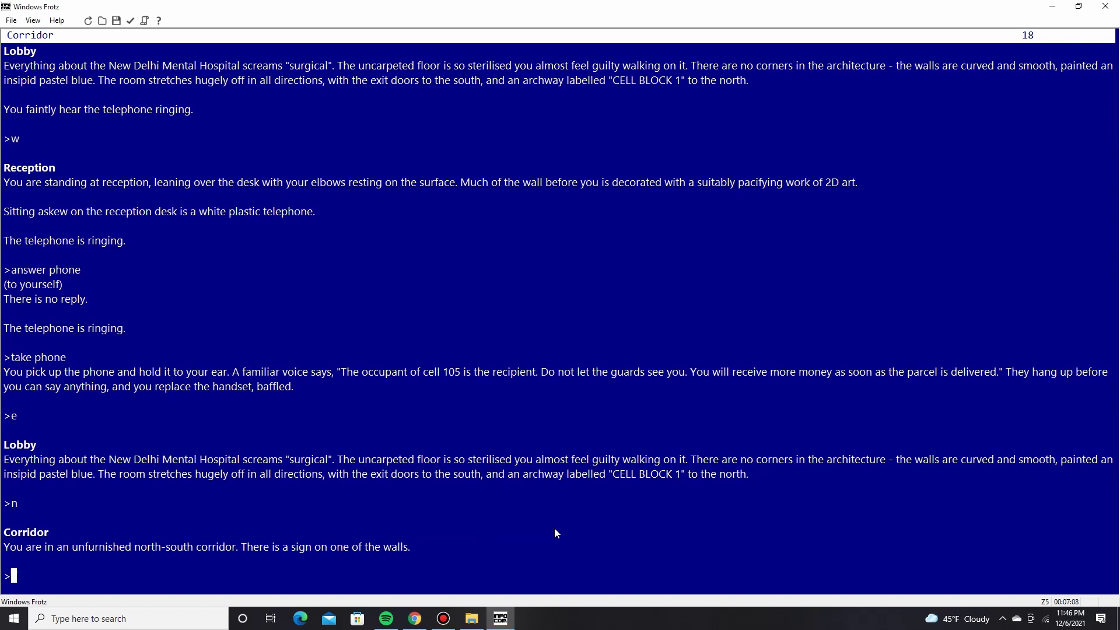
Begin the 'read sign' command for the corridor sign toward Cell Block One.
{"action": "type", "text": "read"}
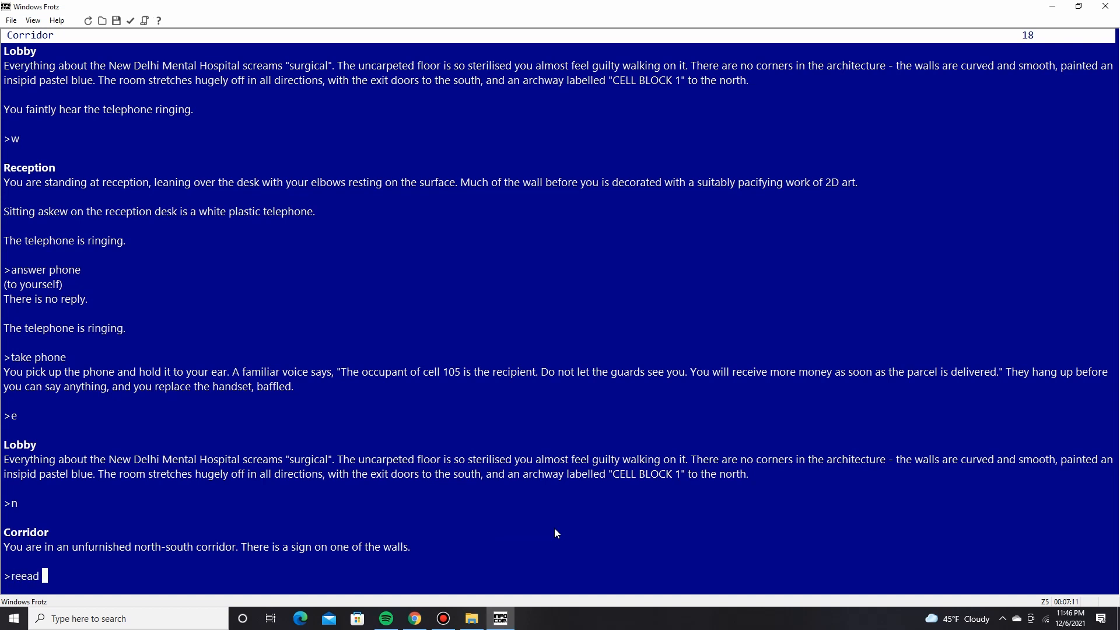
{"action": "key", "text": "Backspace"}
{"action": "type", "text": " sign"}
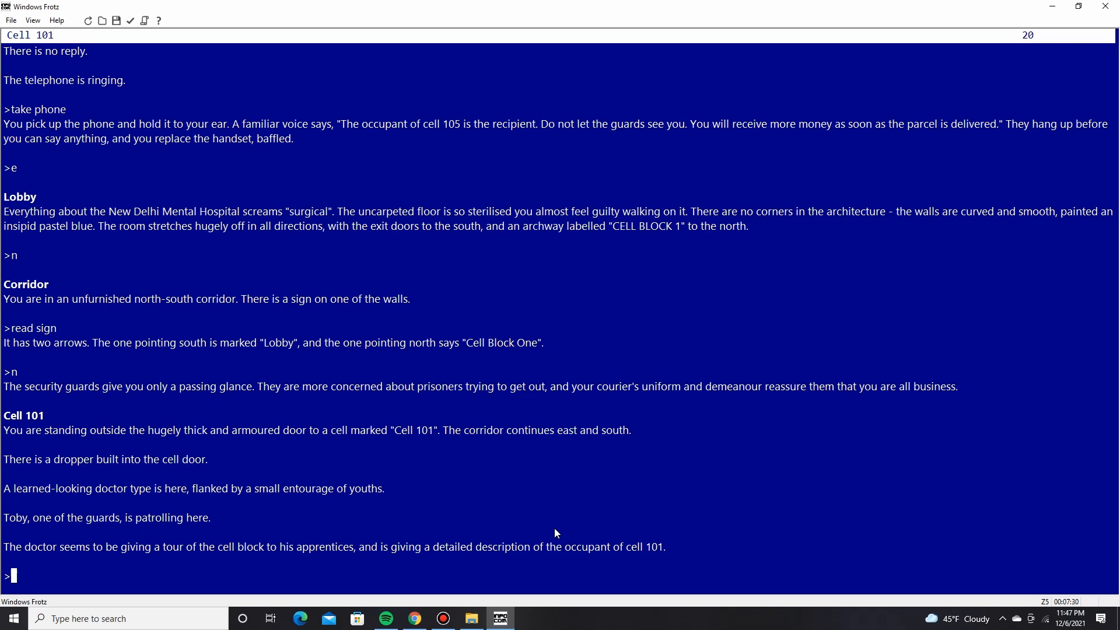
Listen to the doctor outside Cell 101, then wait for his entourage to move east.
{"action": "type", "text": "listen to d"}
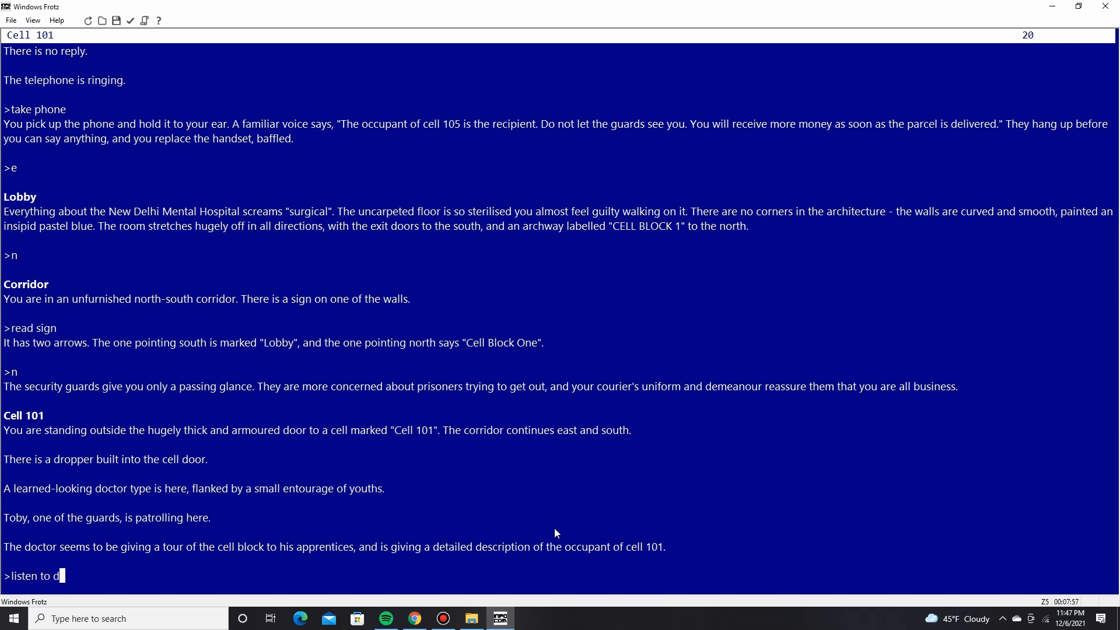
{"action": "key", "text": "Return"}
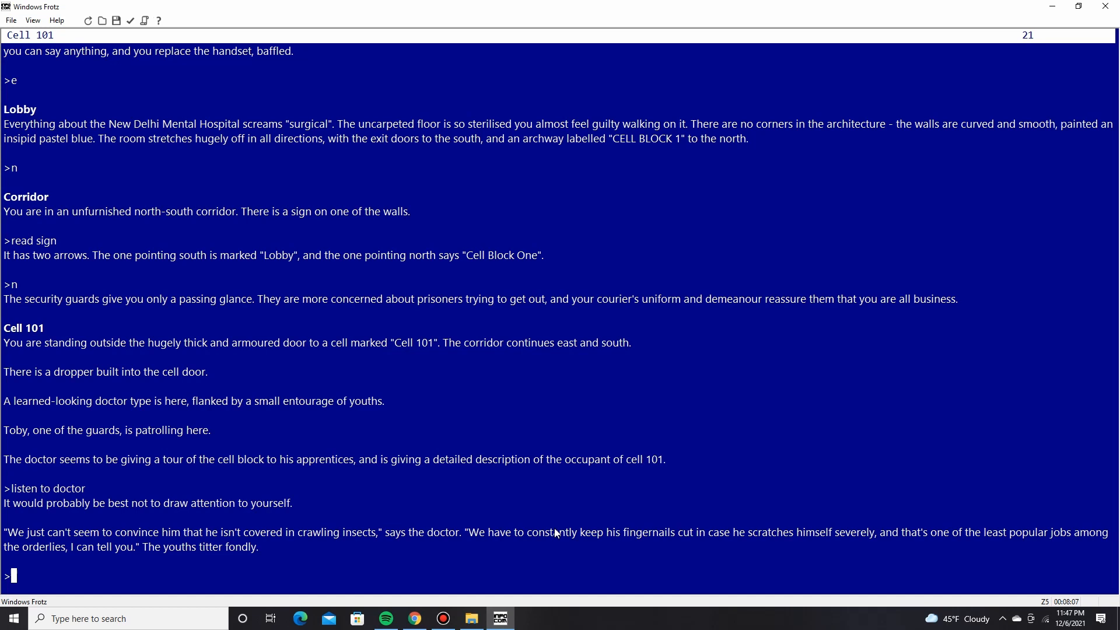
{"action": "type", "text": "wait"}
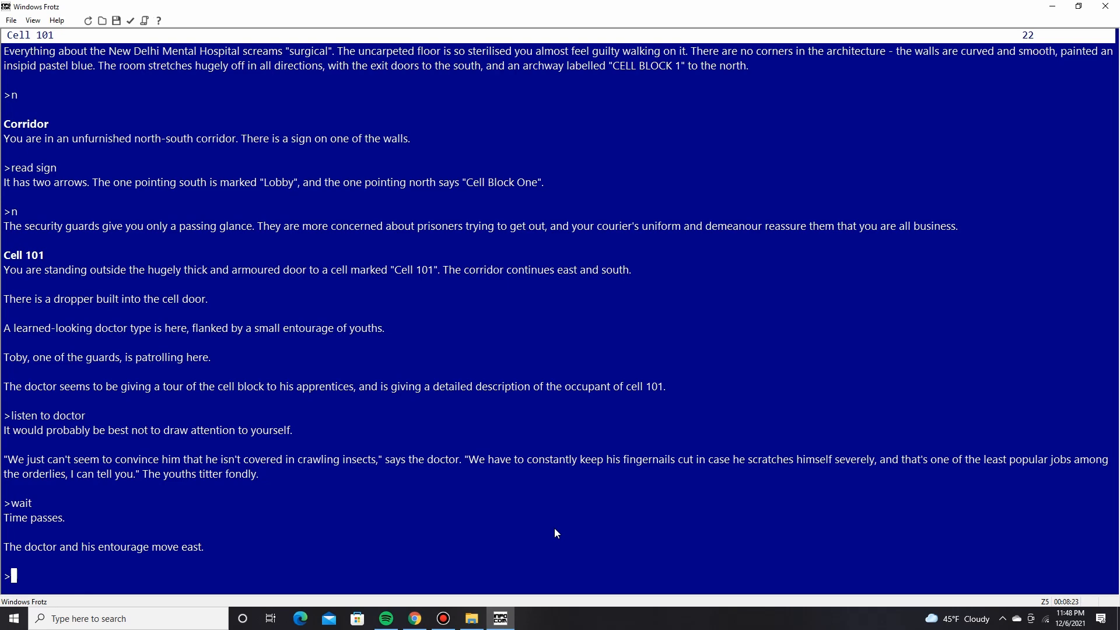
Follow the doctor east through the cell block, waiting once, until reaching Cell 105.
{"action": "type", "text": "e"}
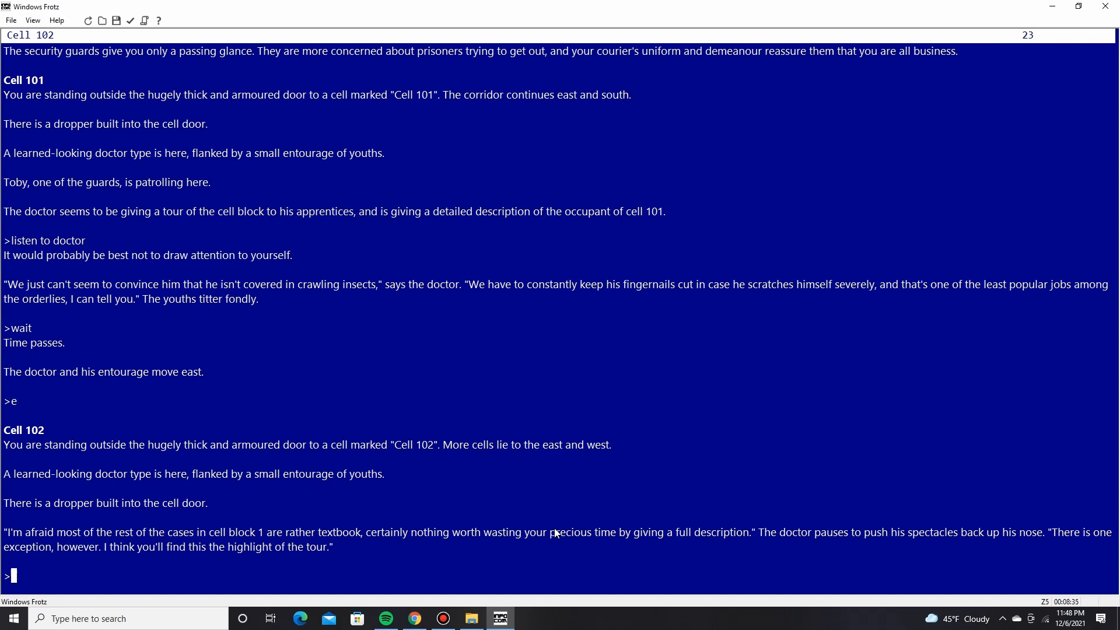
{"action": "type", "text": "w"}
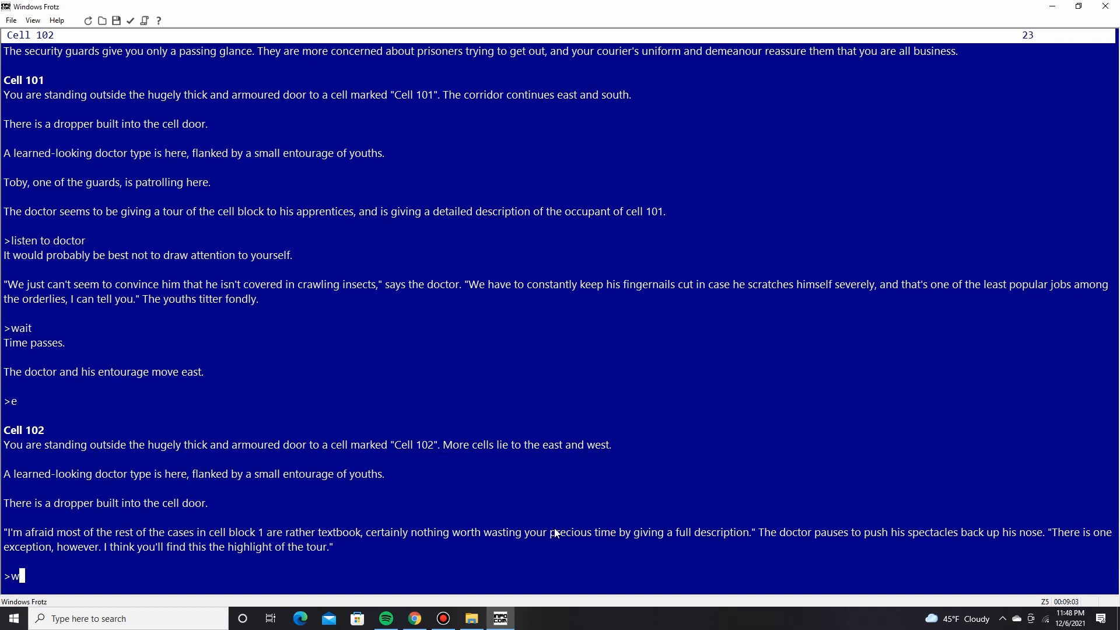
{"action": "key", "text": "Return"}
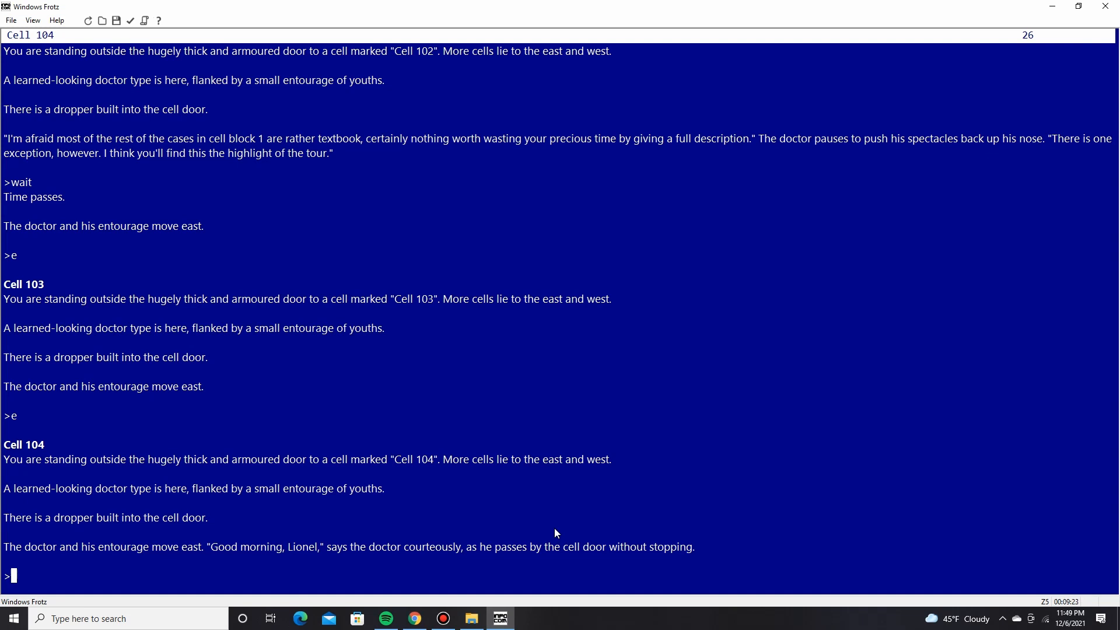
{"action": "type", "text": "e"}
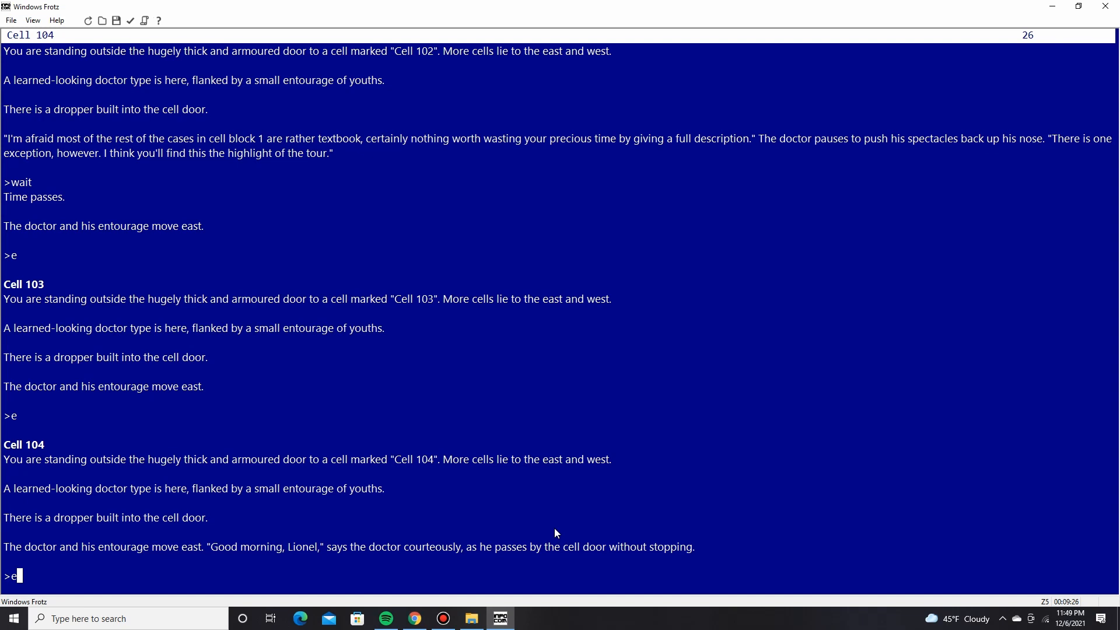
{"action": "key", "text": "Return"}
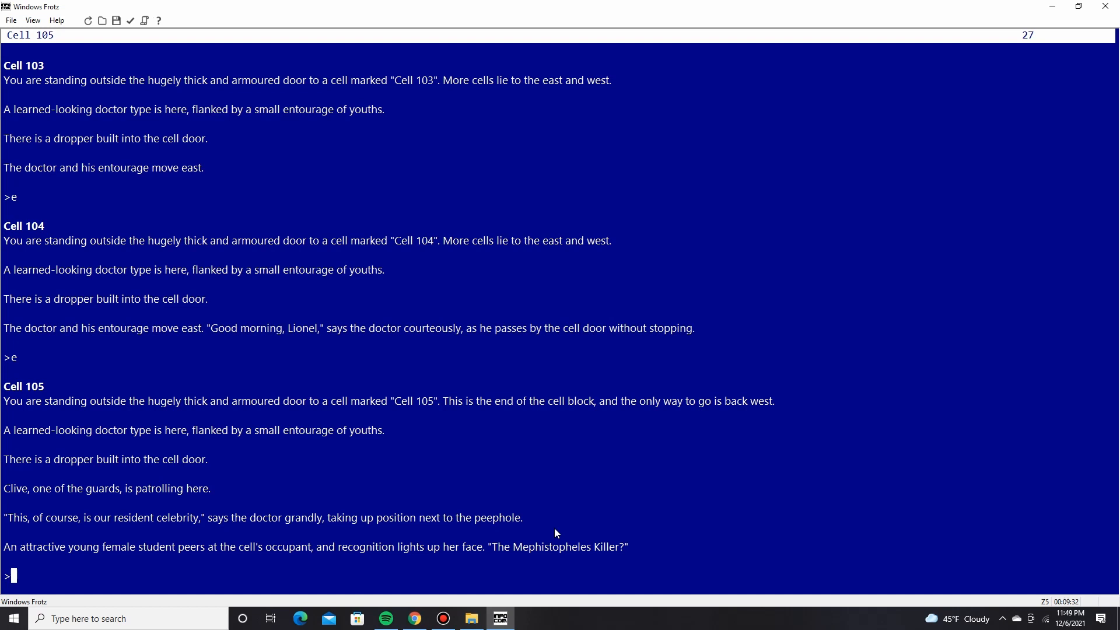
Wait several turns outside Cell 105 as the doctor names the prisoner Malcolm Somerset.
{"action": "type", "text": "wait"}
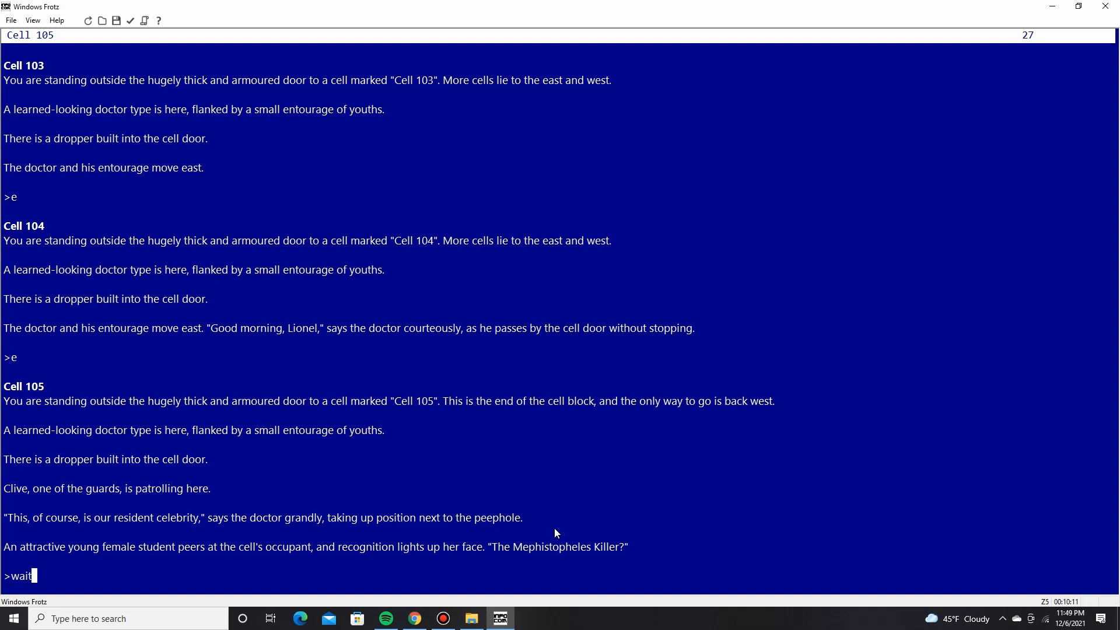
{"action": "key", "text": "Return"}
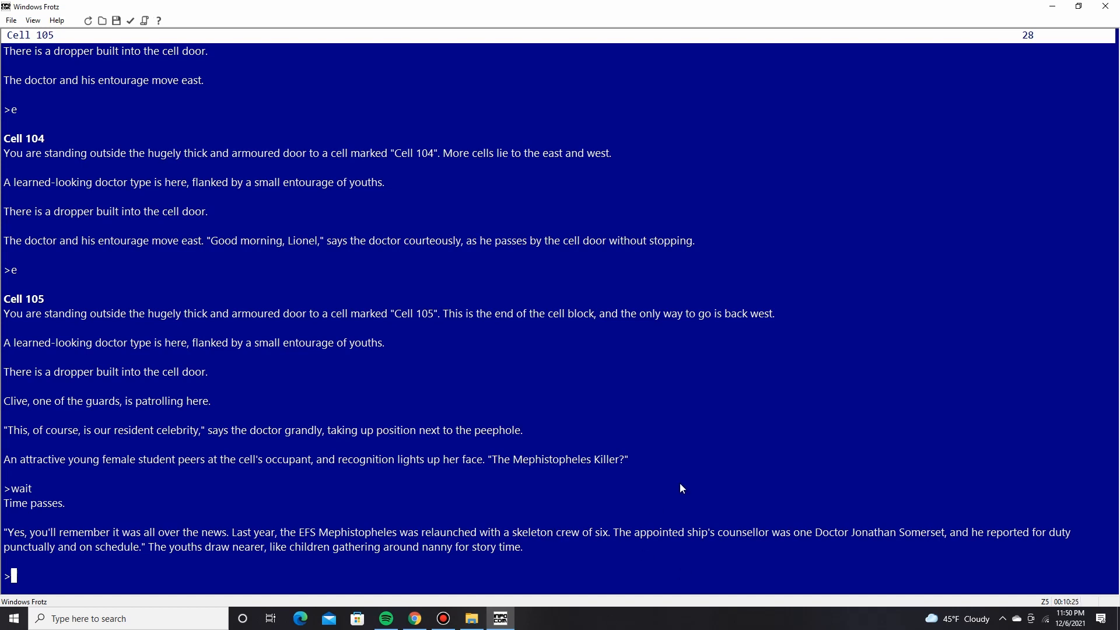
{"action": "mouse_move", "coordinate": [782, 416]}
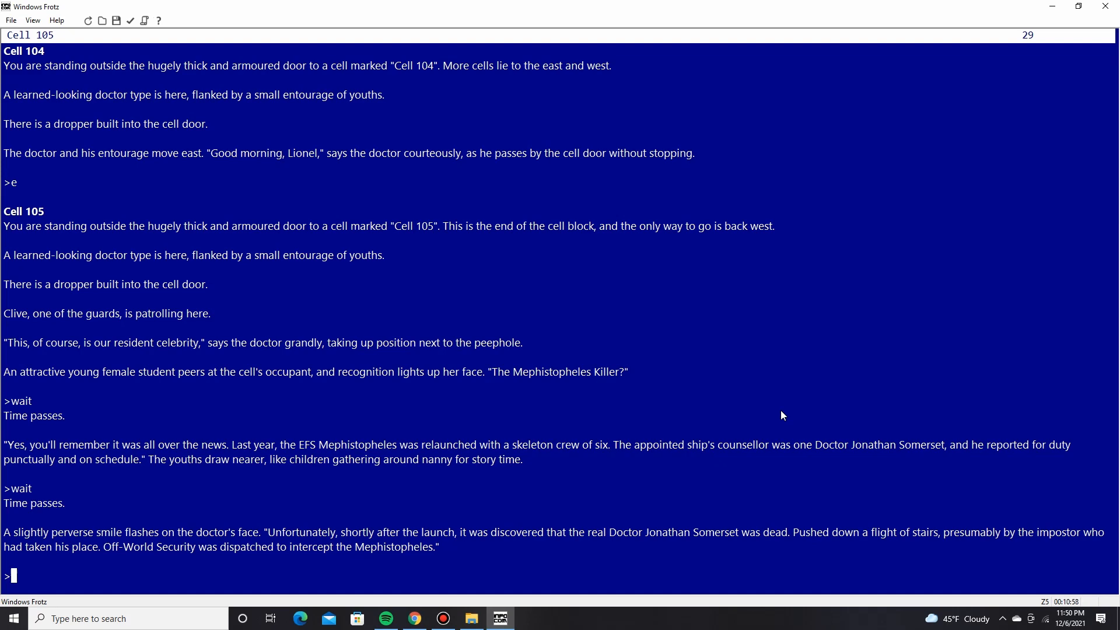
{"action": "type", "text": "wa"}
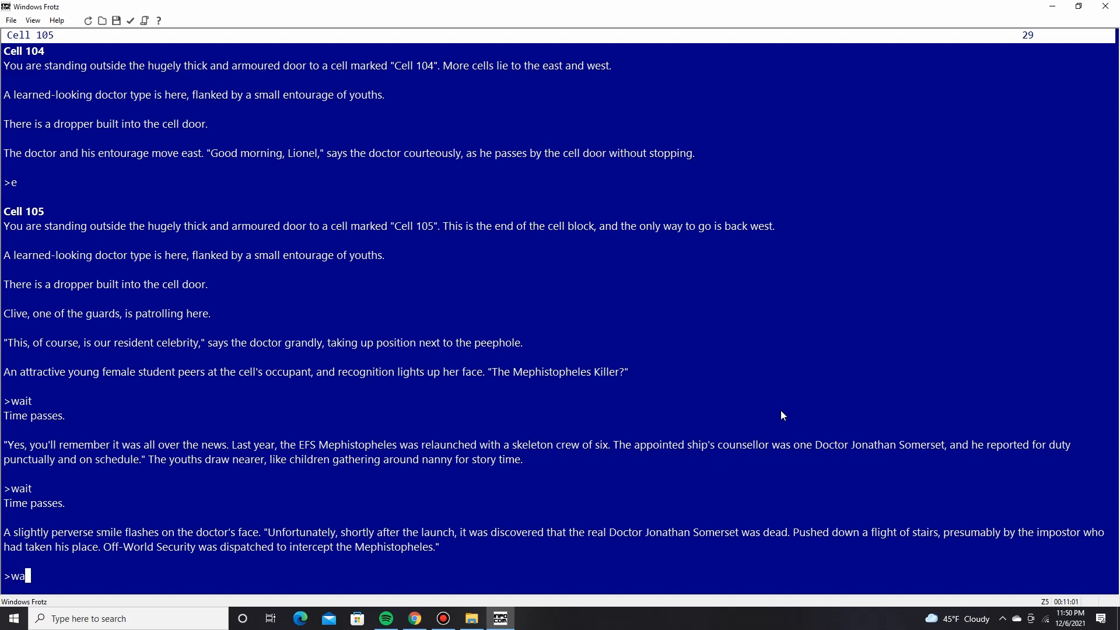
{"action": "key", "text": "Return"}
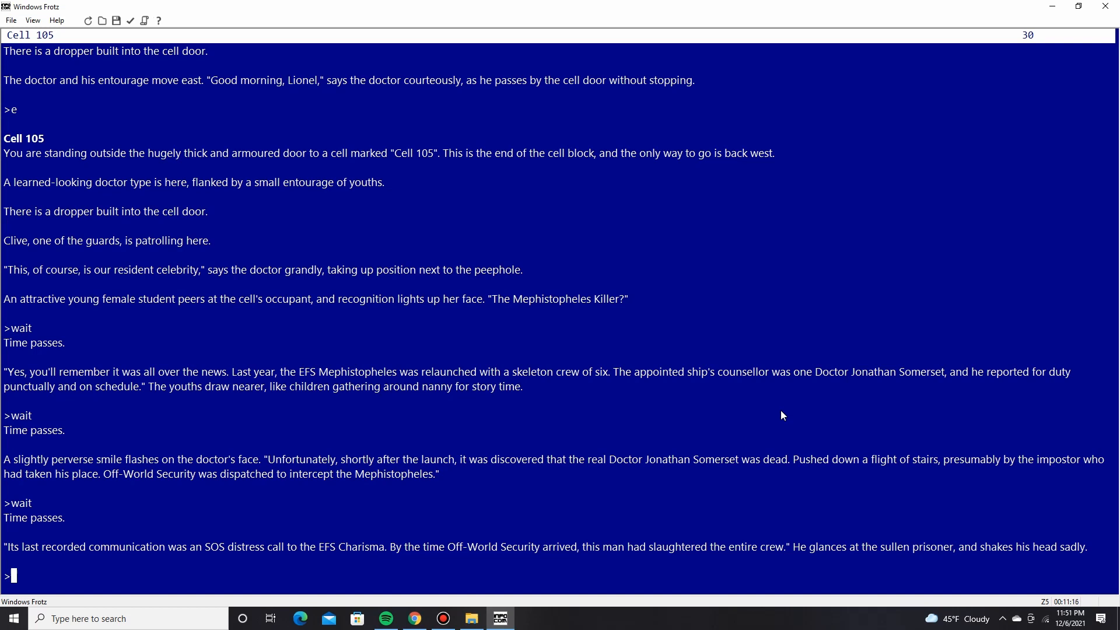
{"action": "type", "text": "w"}
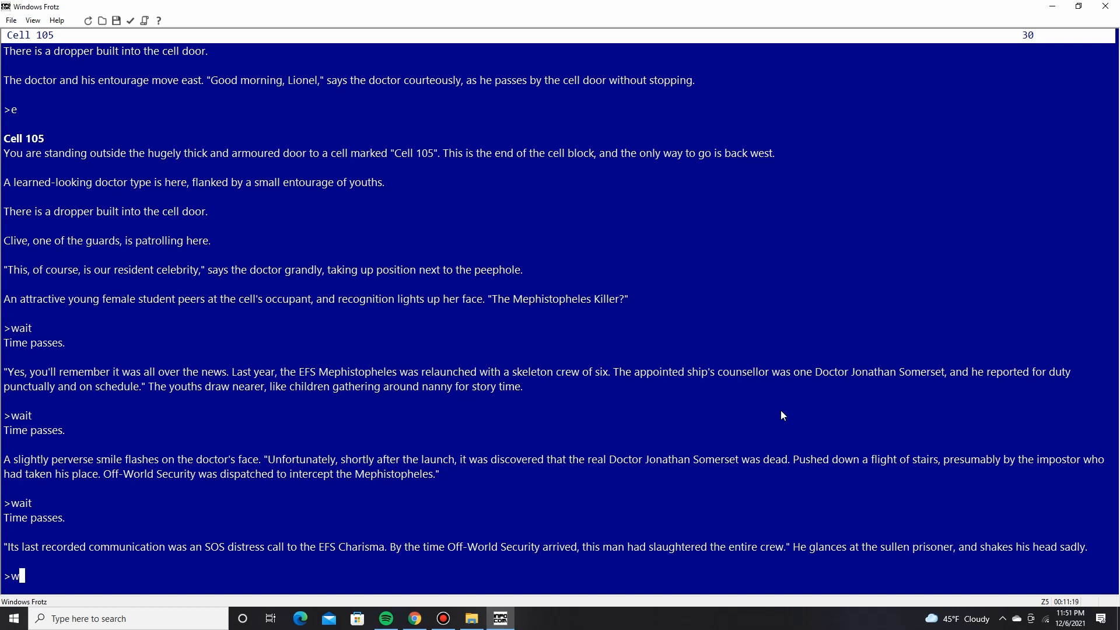
{"action": "key", "text": "Return"}
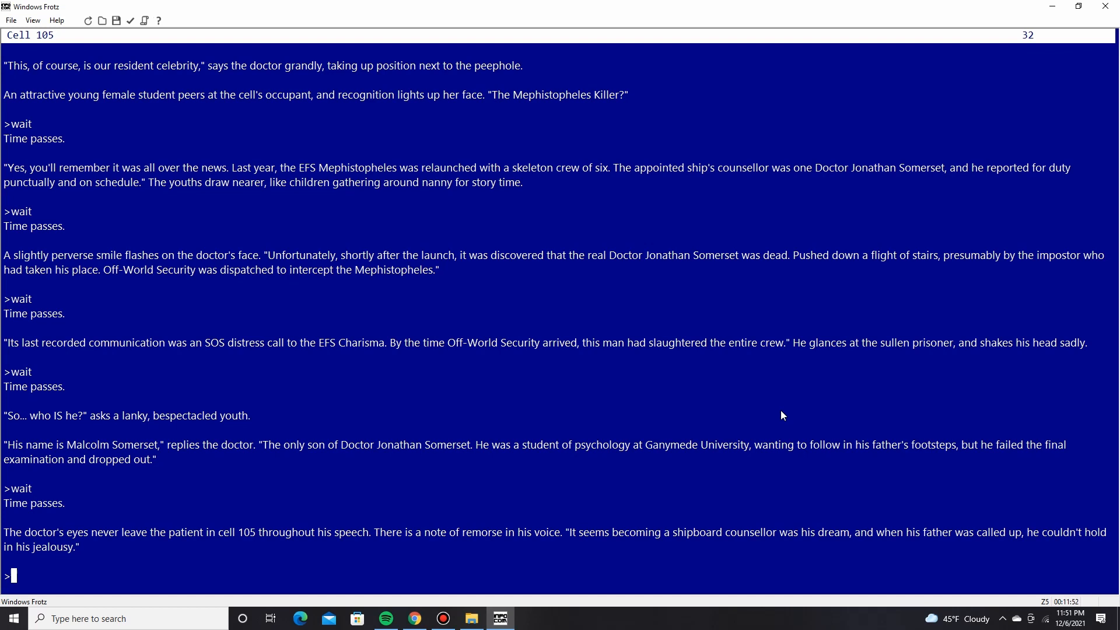
{"action": "type", "text": "w"}
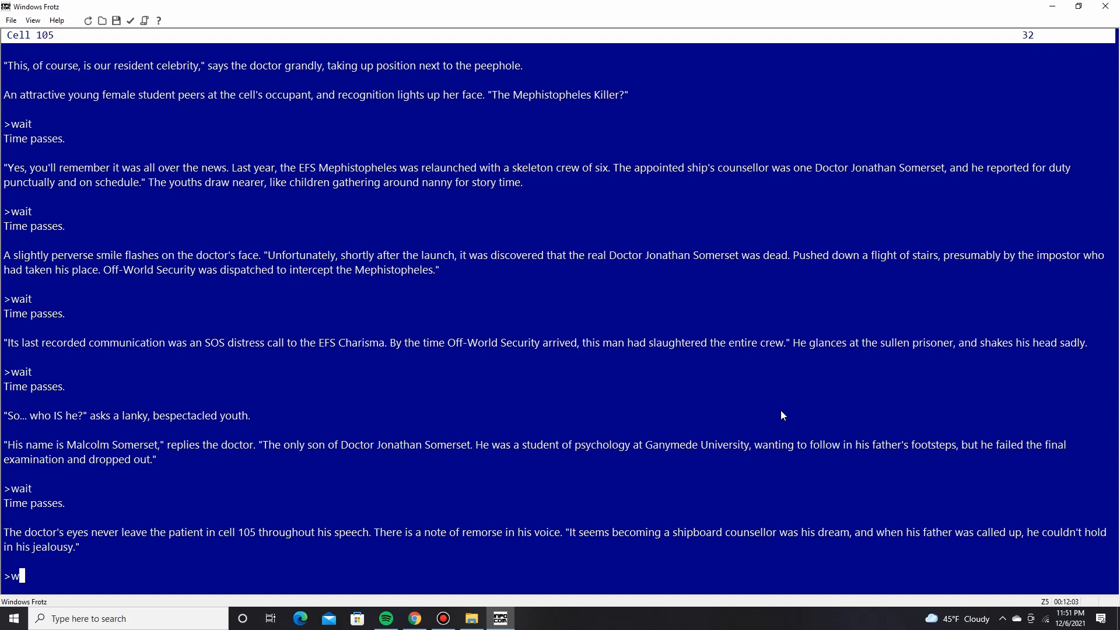
Keep waiting through the grisly crew details until the doctor leads the students west.
{"action": "key", "text": "Return"}
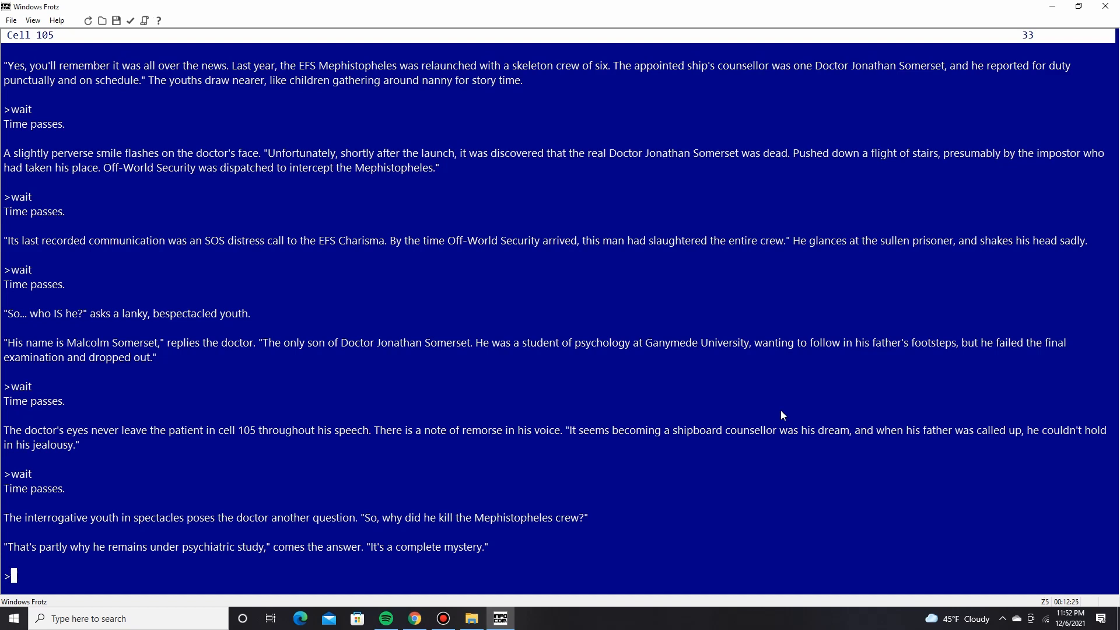
{"action": "key", "text": "Return"}
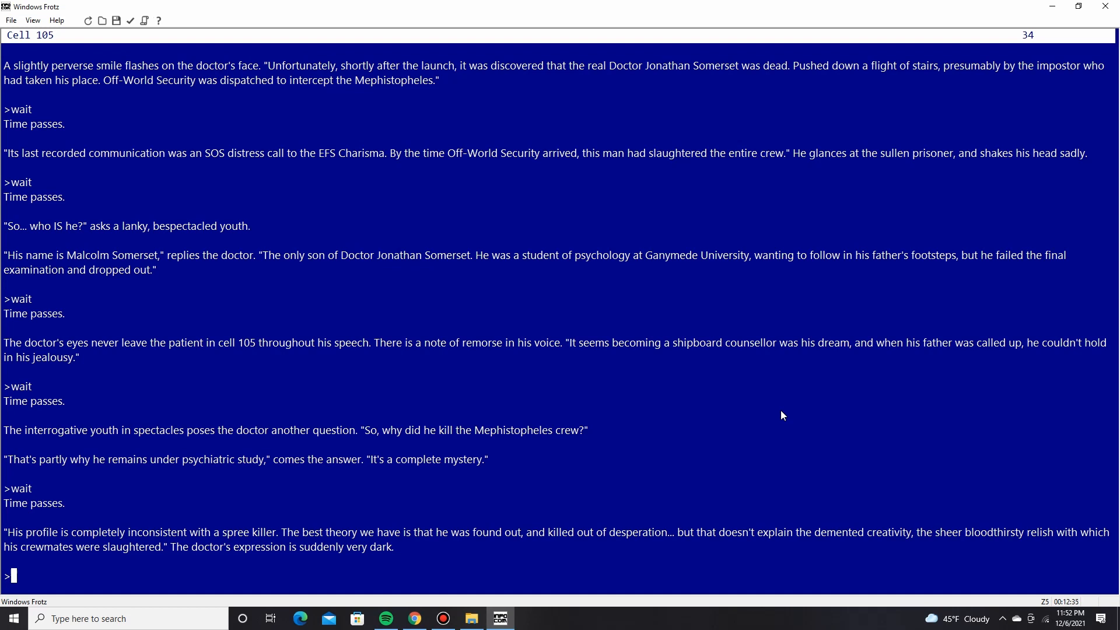
{"action": "type", "text": "wa"}
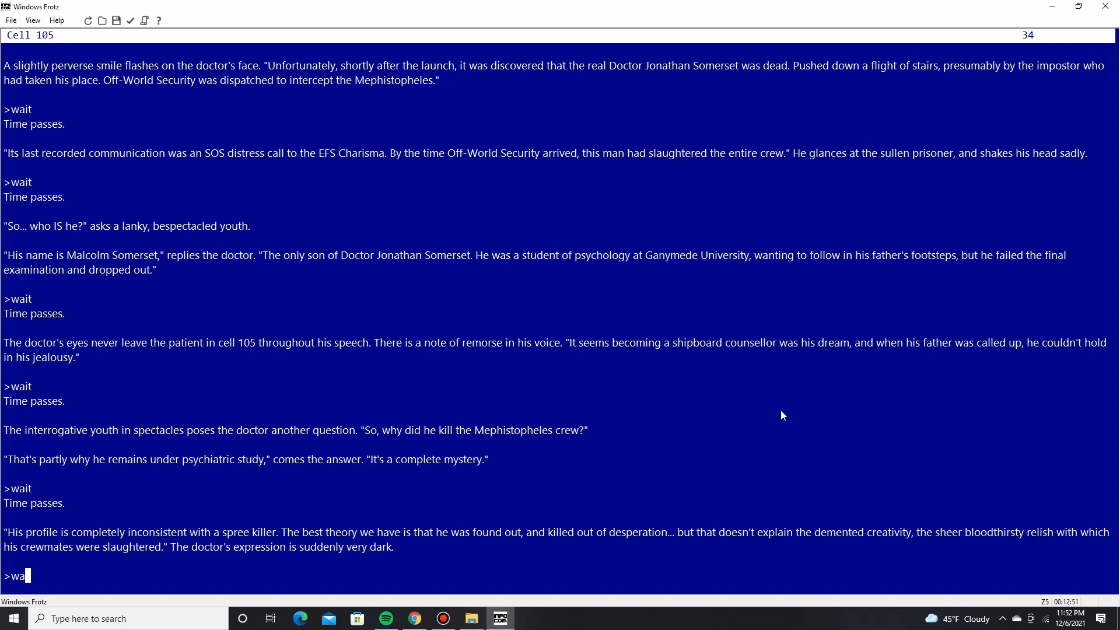
{"action": "key", "text": "Return"}
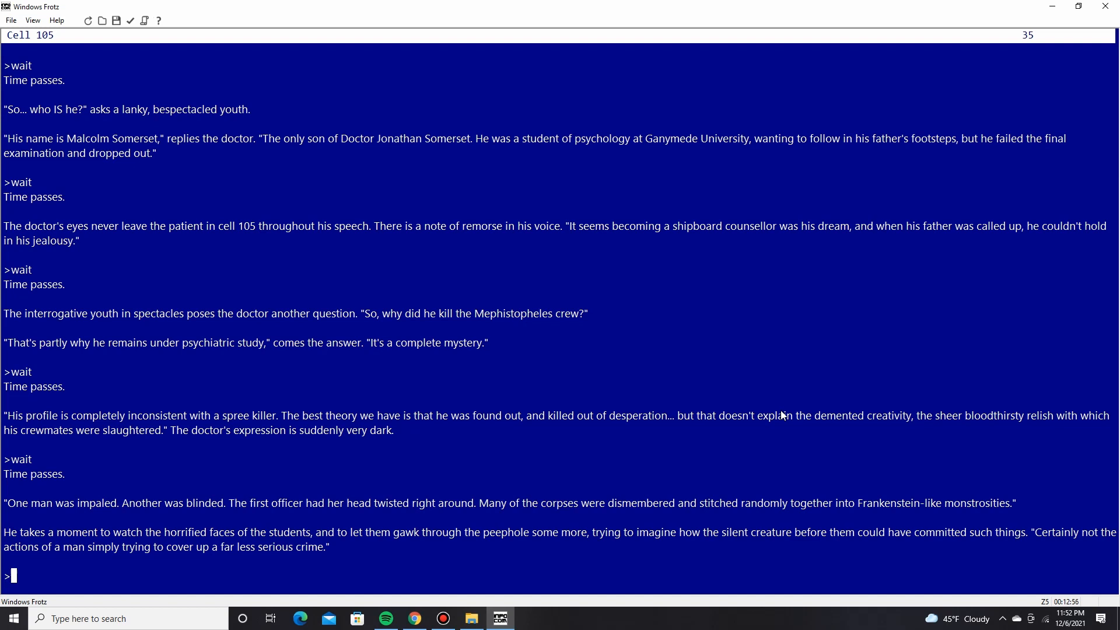
{"action": "type", "text": "wait"}
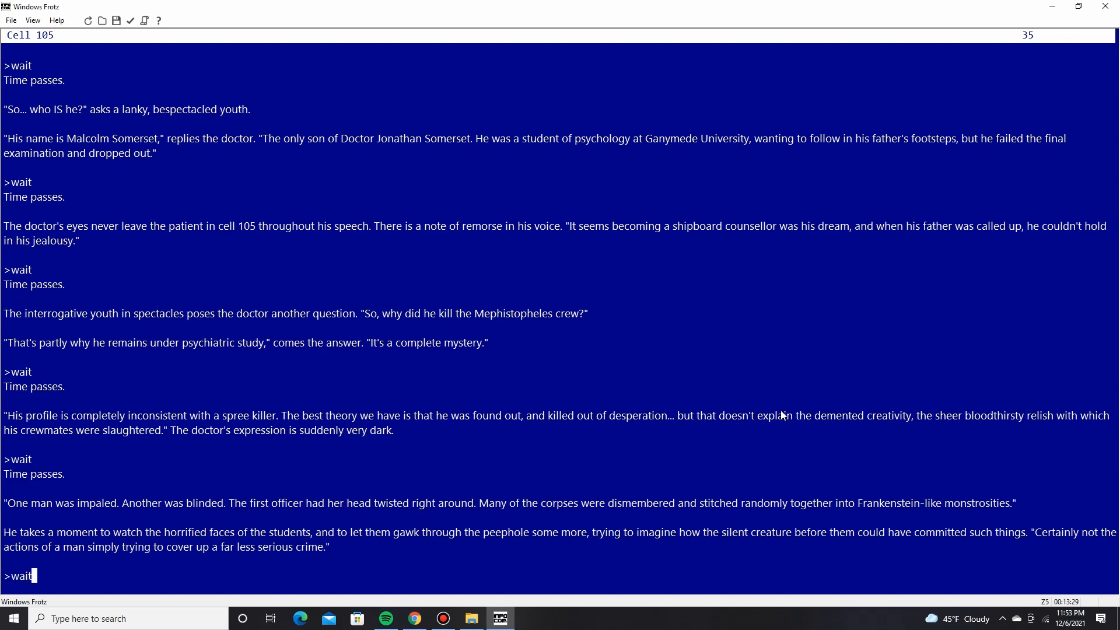
{"action": "key", "text": "Return"}
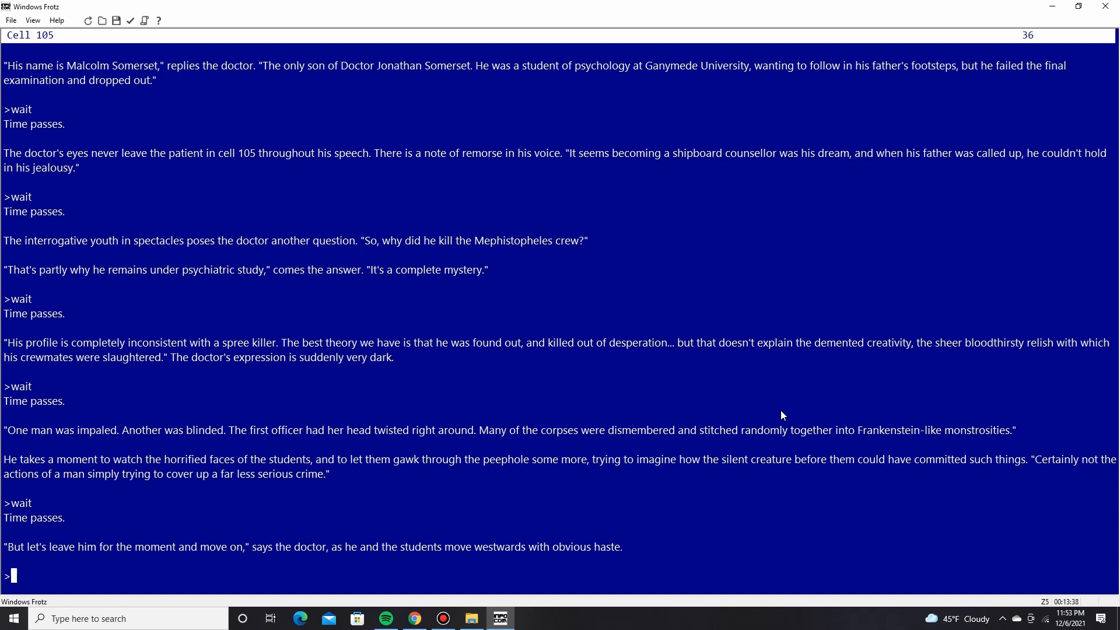
Look around outside Cell 105 twice while guard Clive patrols.
{"action": "type", "text": "look"}
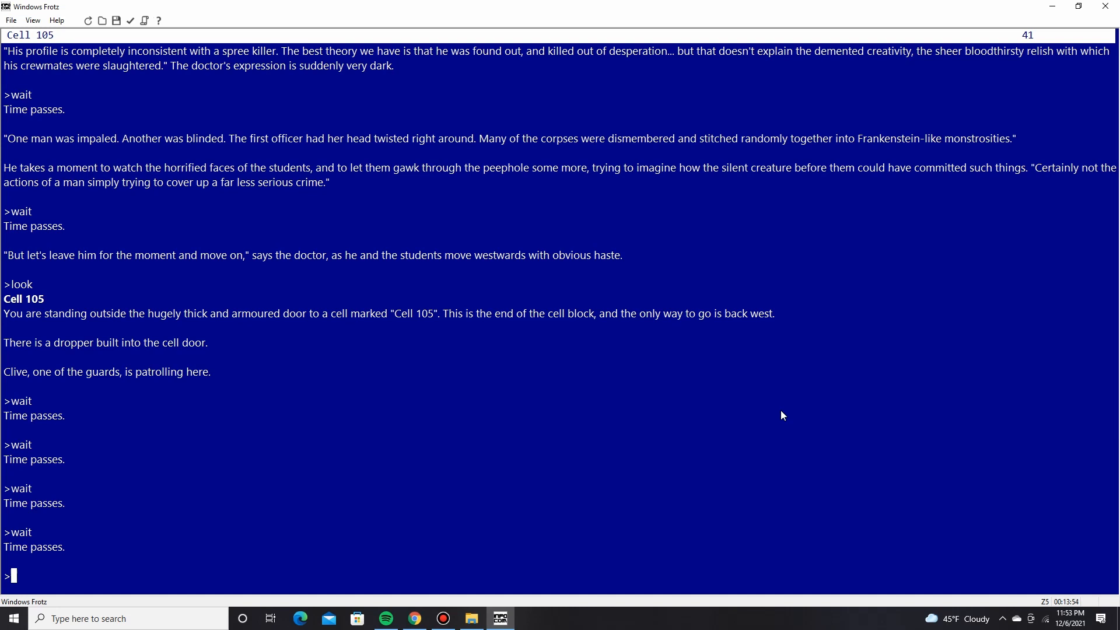
{"action": "type", "text": "look"}
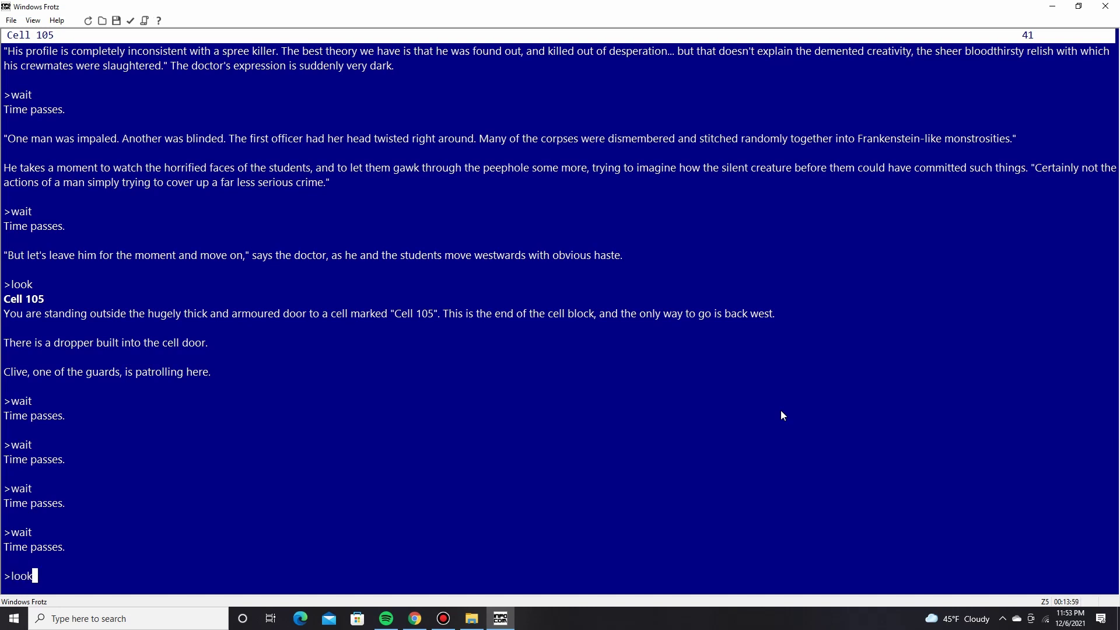
{"action": "key", "text": "Return"}
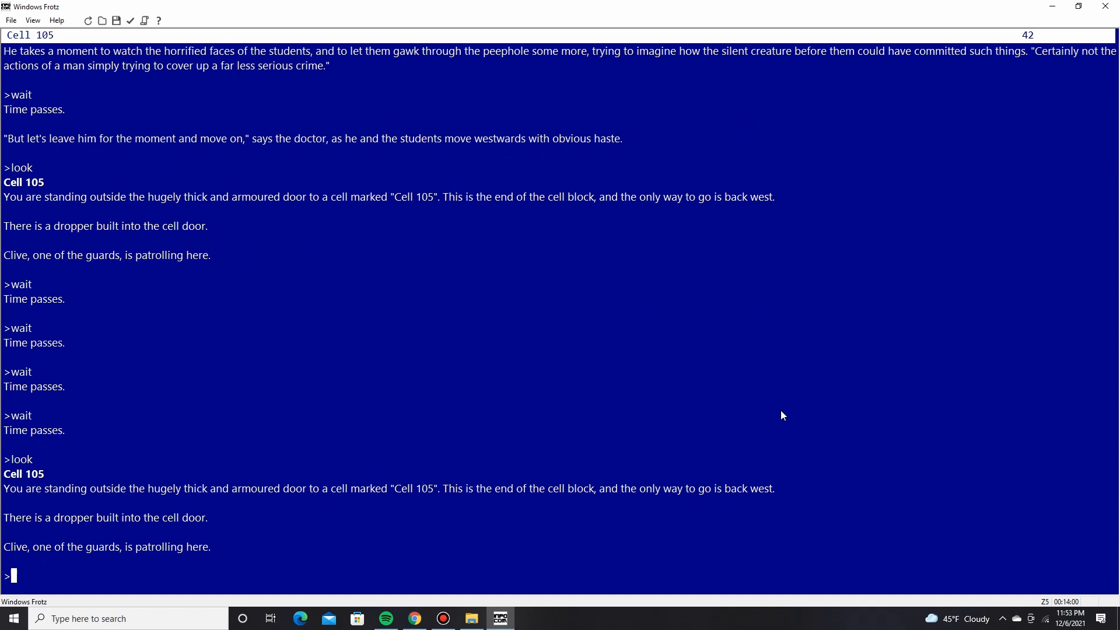
Try 'open dropper' and learn the cell door's dropper is already open.
{"action": "type", "text": "ope"}
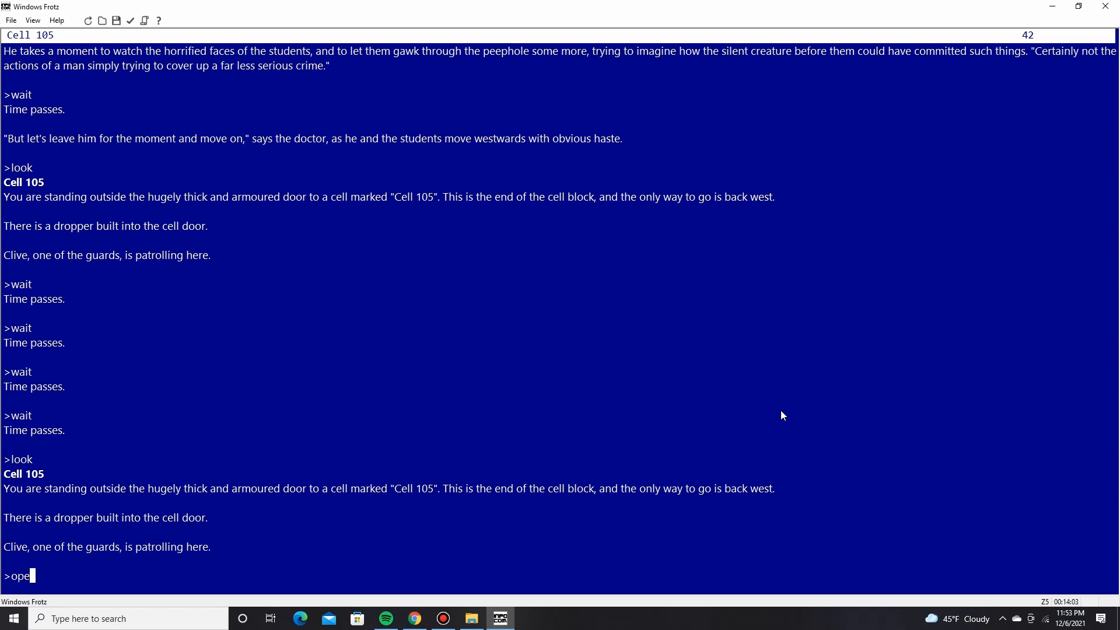
{"action": "type", "text": "n droppe"}
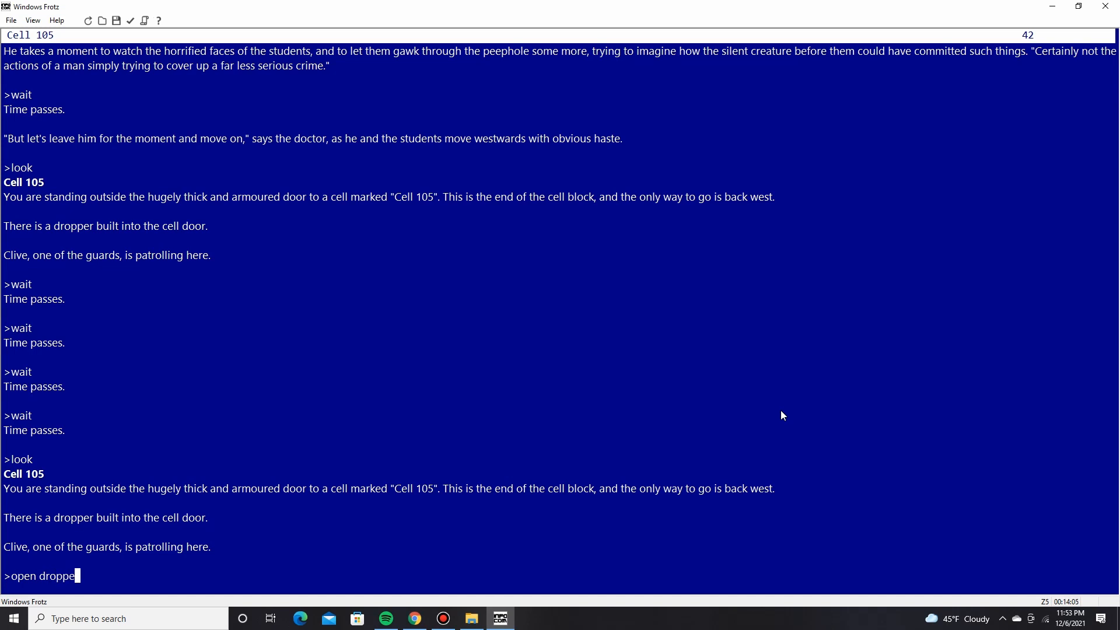
{"action": "key", "text": "Return"}
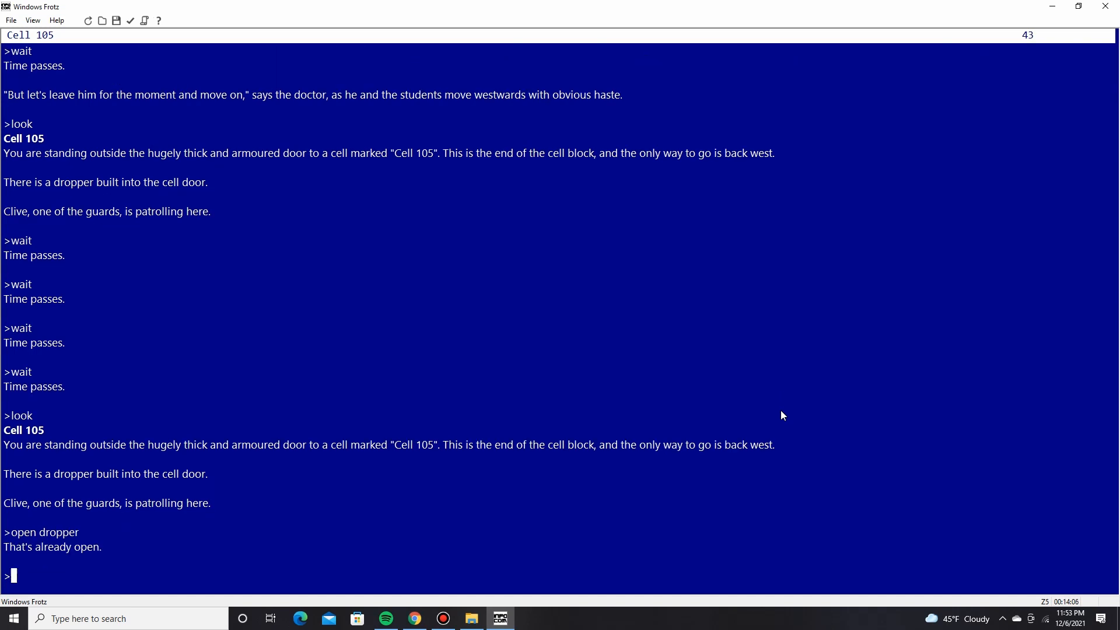
Attempt 'put parcel in dropper' while Clive is still watching.
{"action": "type", "text": "put parcel i"}
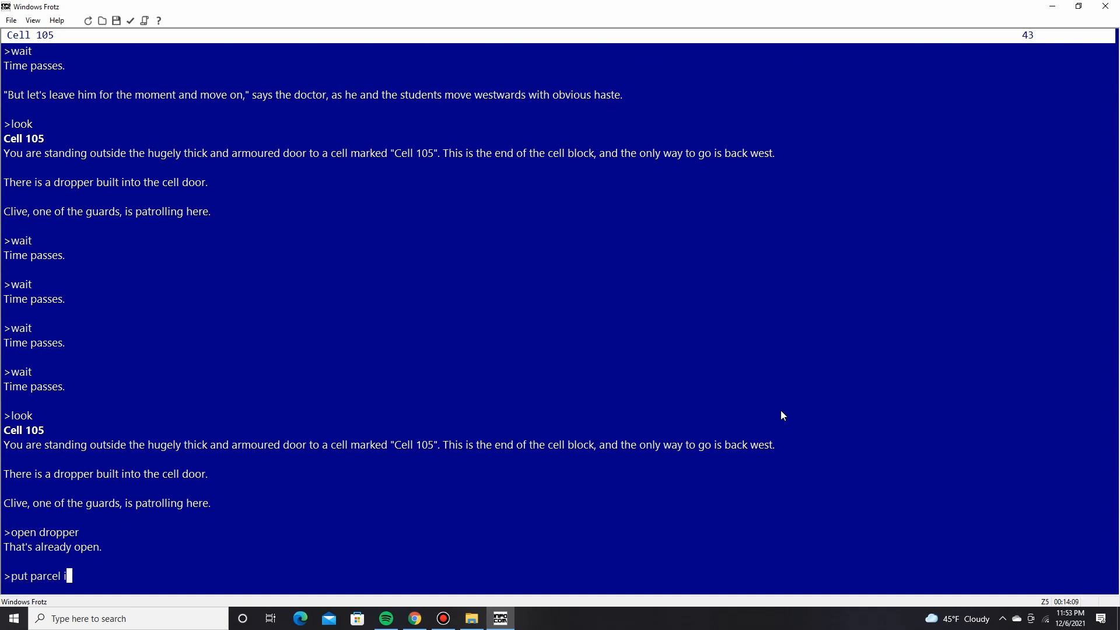
{"action": "key", "text": "Return"}
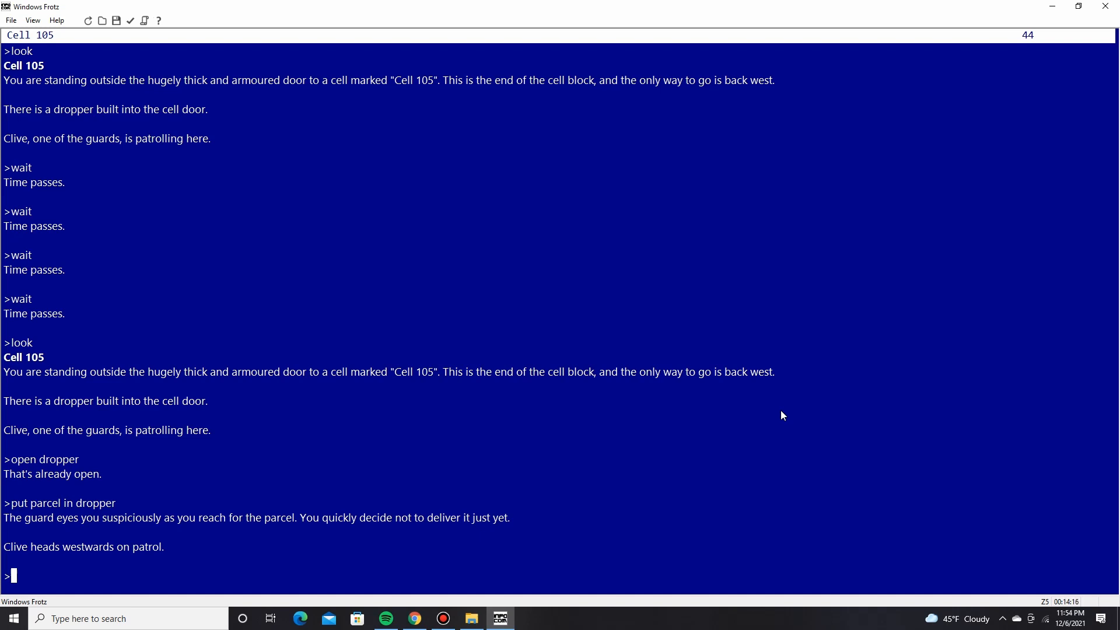
Put the parcel in the dropper once Clive leaves, winning the game.
{"action": "type", "text": "put pa"}
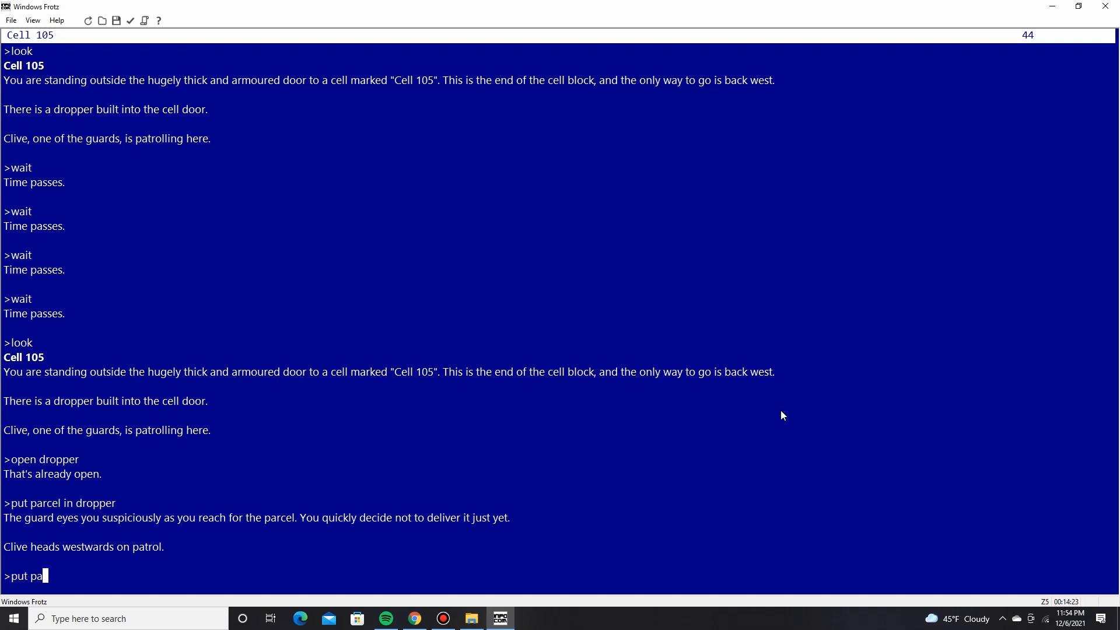
{"action": "type", "text": "rcel in d"}
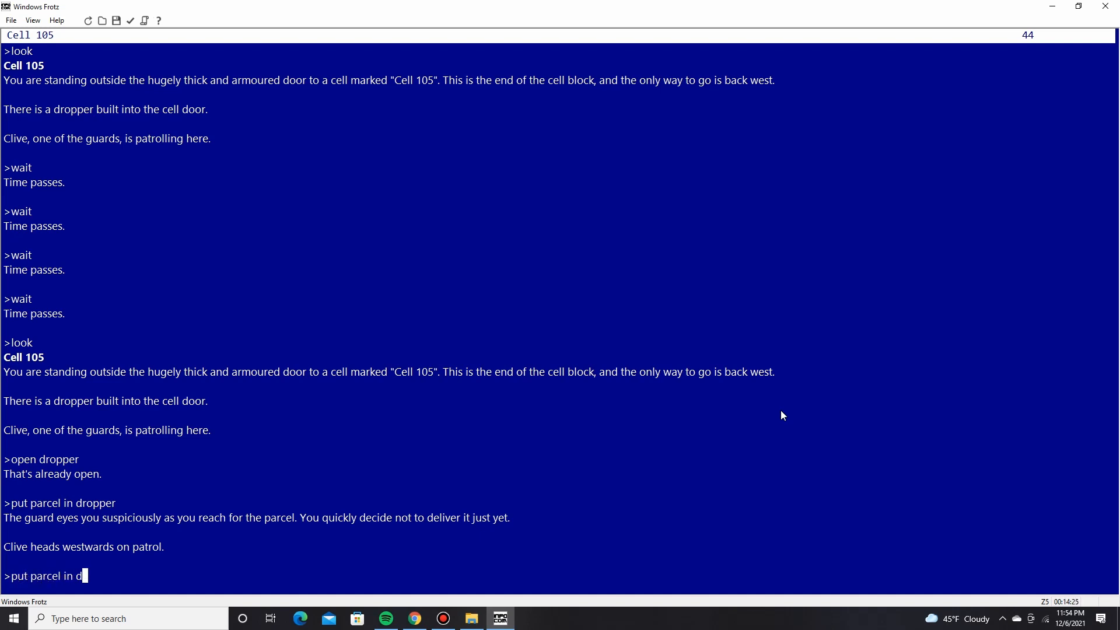
{"action": "key", "text": "Return"}
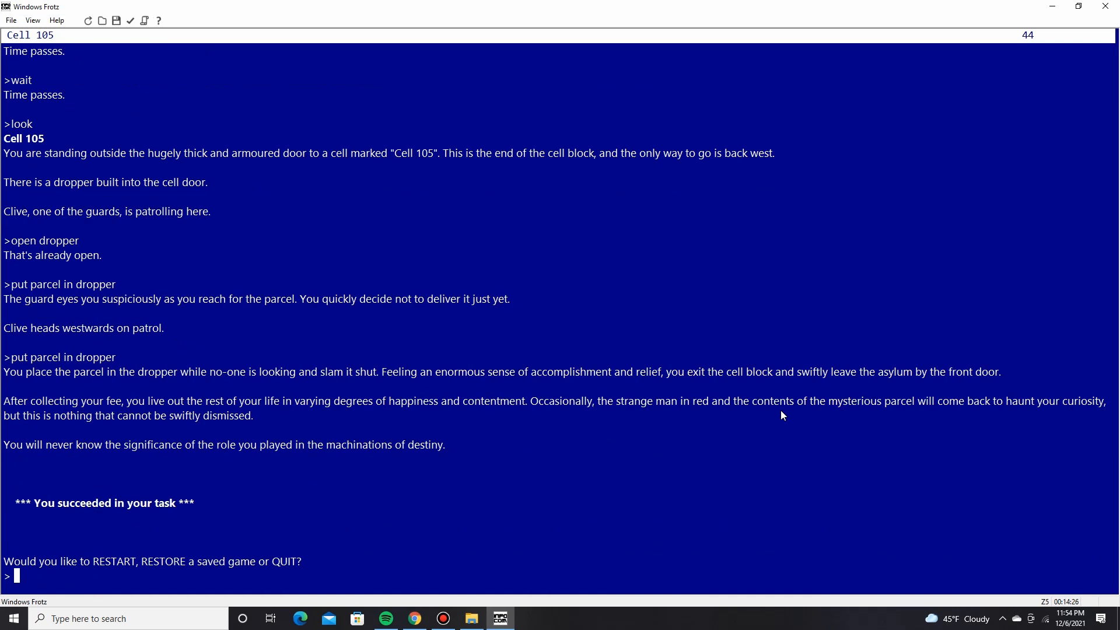